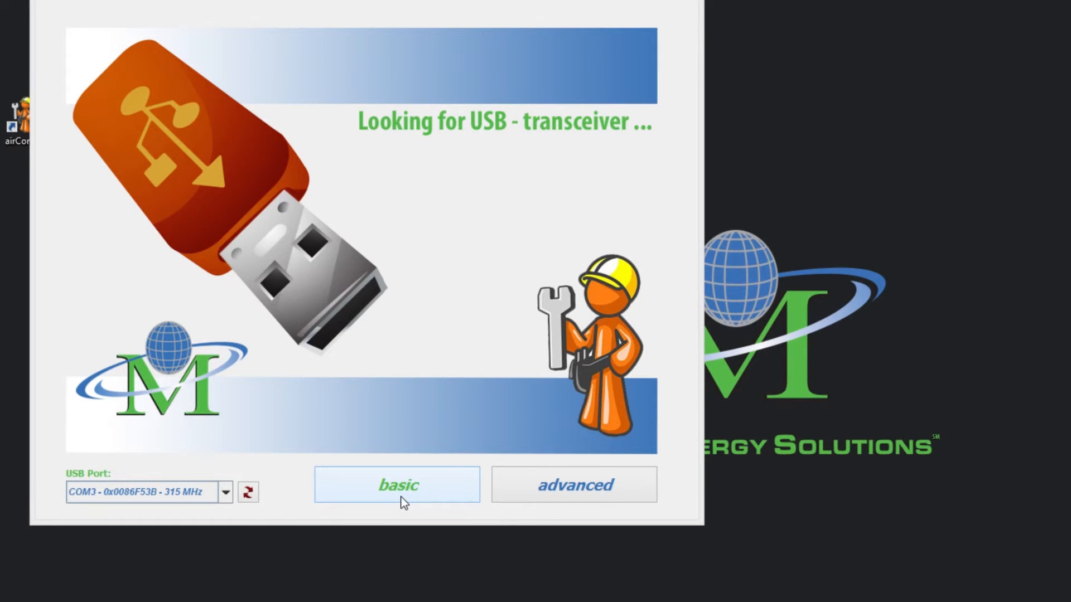
Step: Start basic mode and query the network for eBox devices, finding eBox 0x849EB9
click(397, 485)
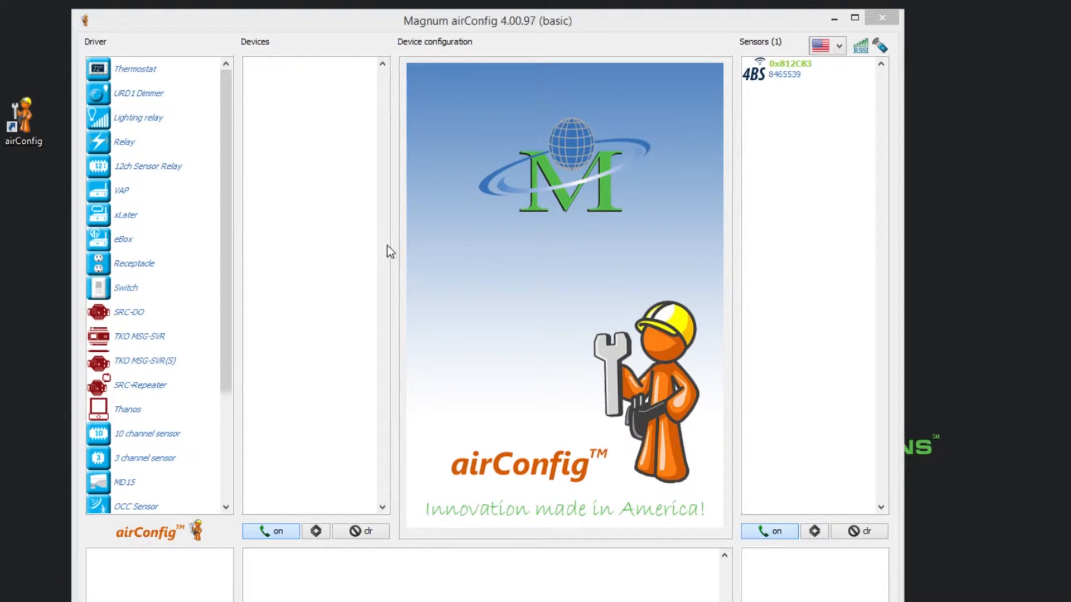
right_click(123, 239)
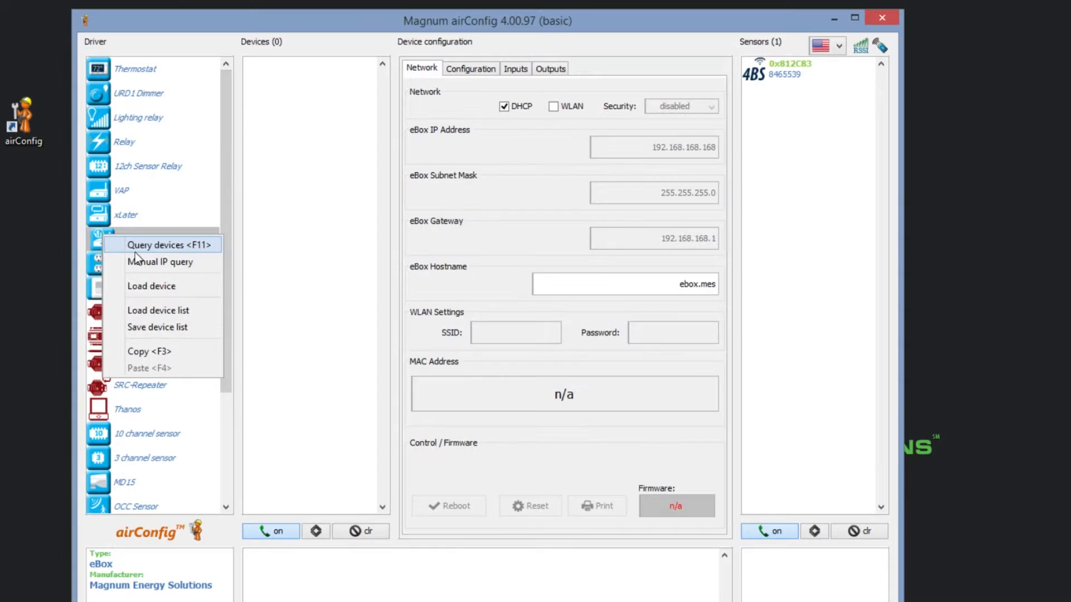
click(159, 244)
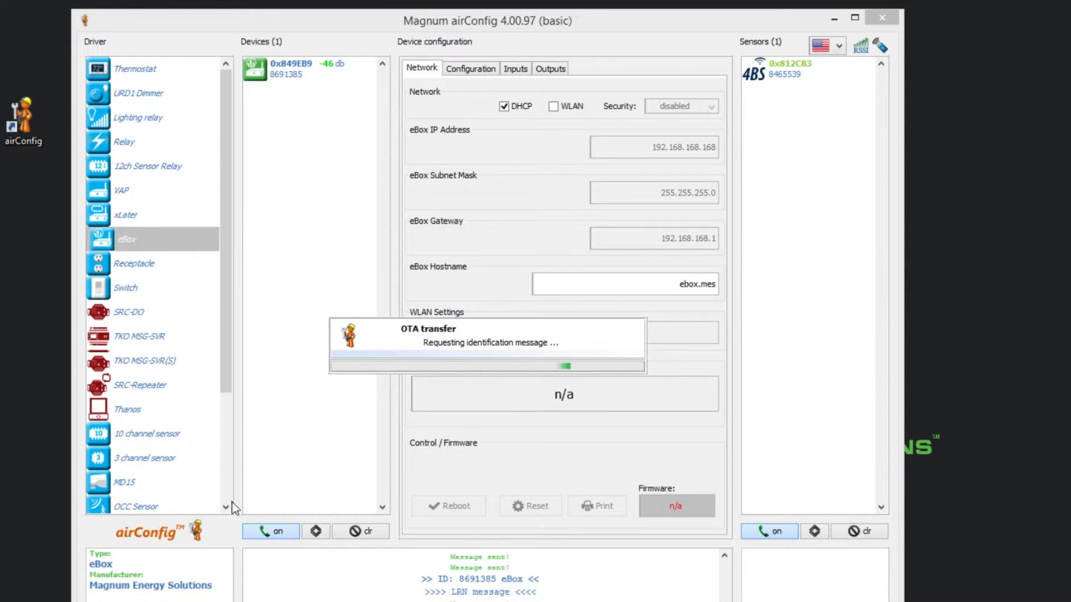
Step: Request the eBox configuration, showing IP 192.168.1.28, MAC C8-A0-30-B3-71-93 and firmware 1.00.93
right_click(293, 68)
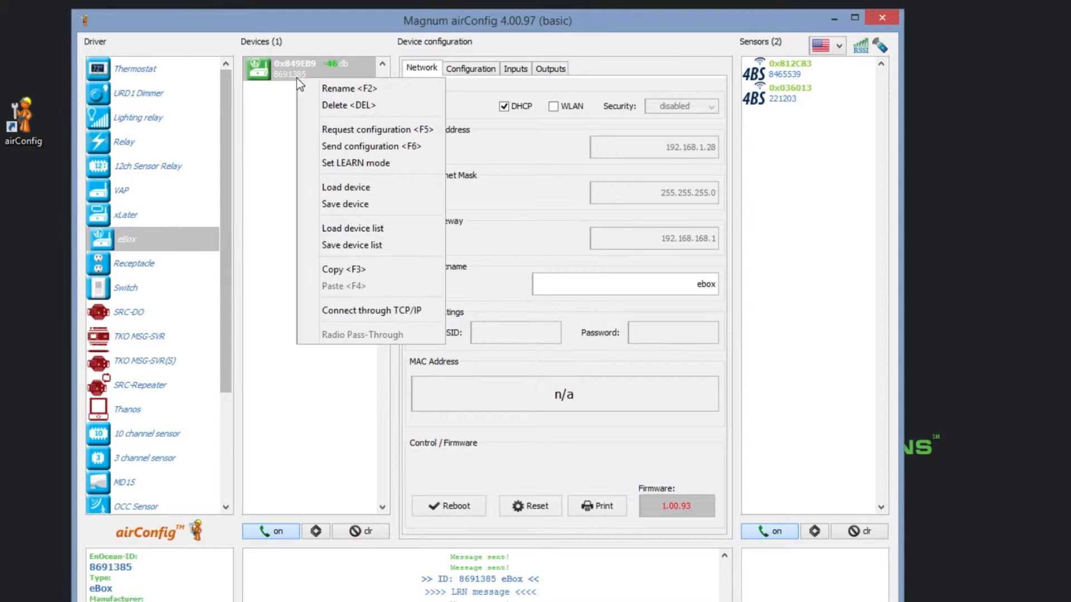
mouse_move(341, 314)
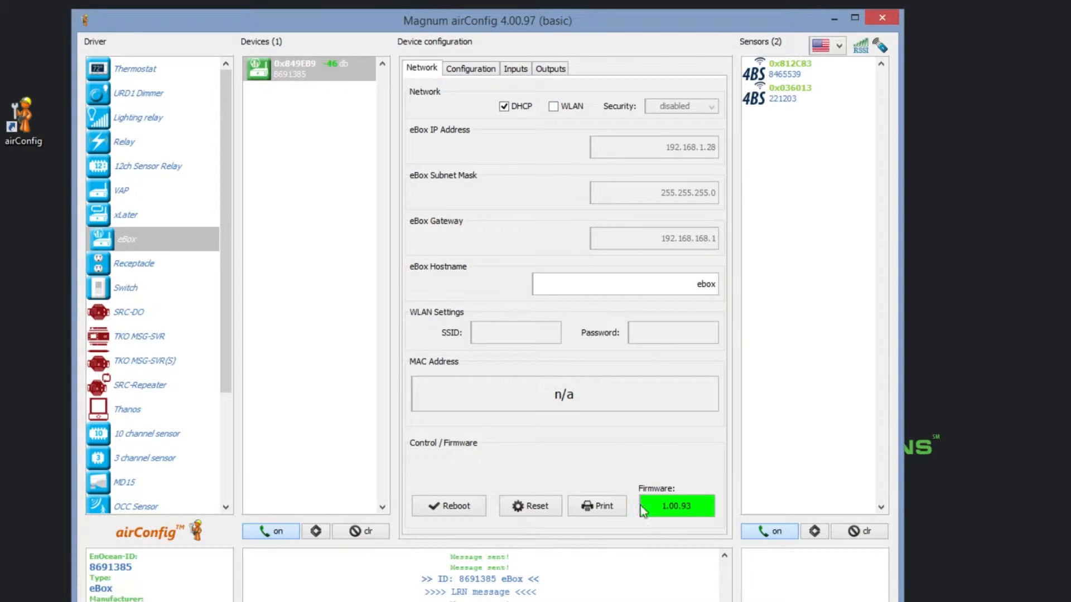
mouse_move(610, 527)
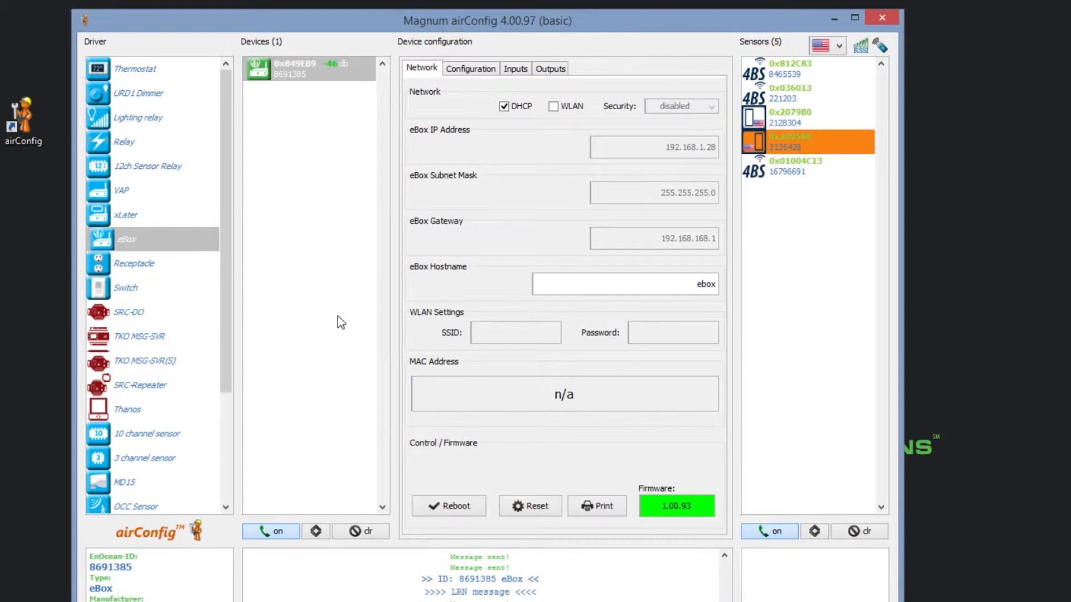
click(785, 117)
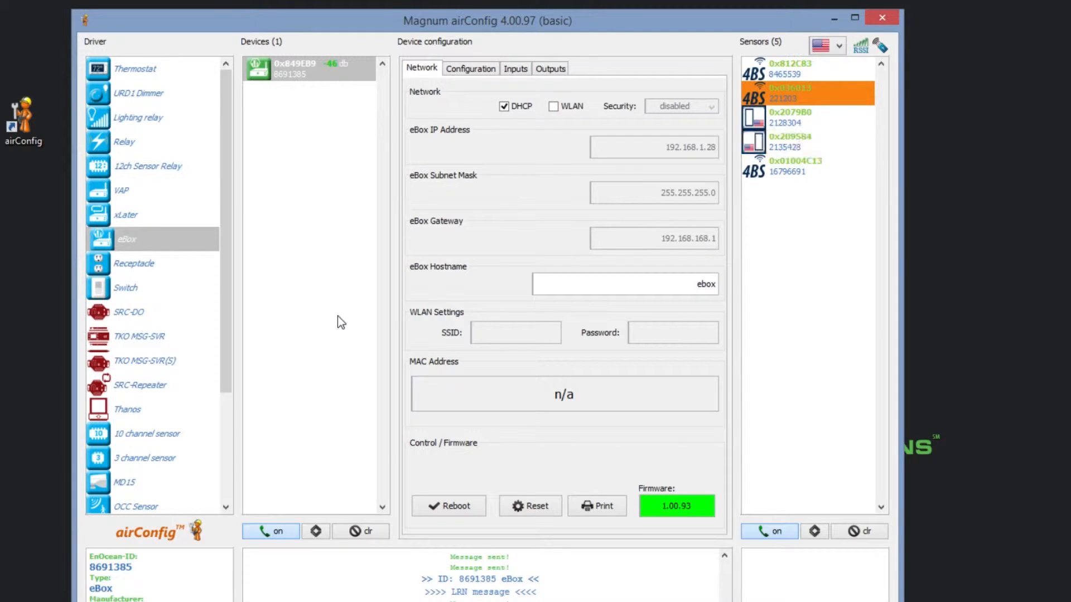
click(805, 94)
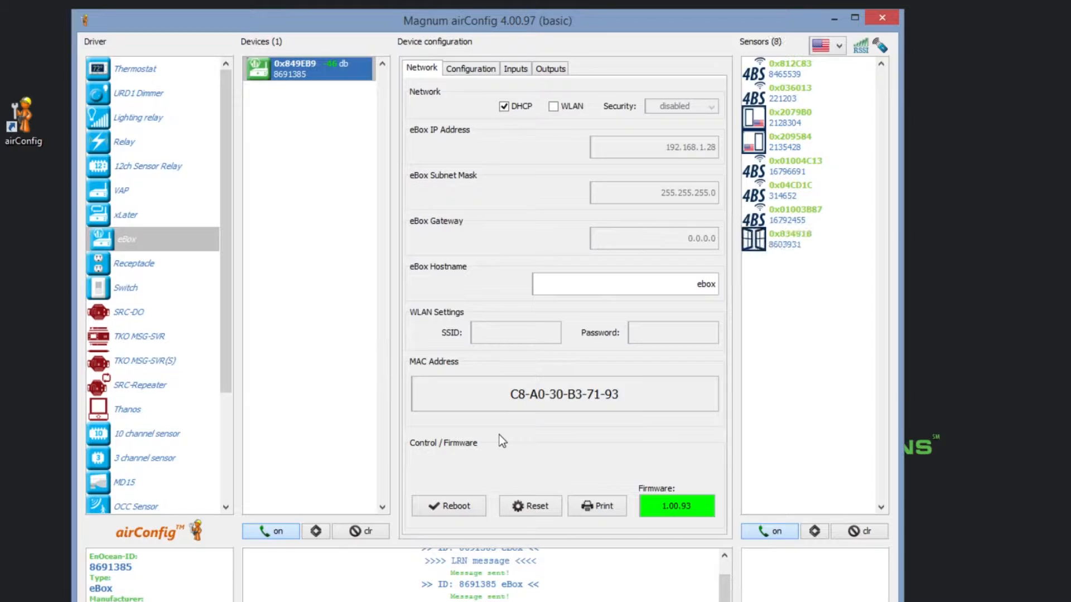
mouse_move(505, 425)
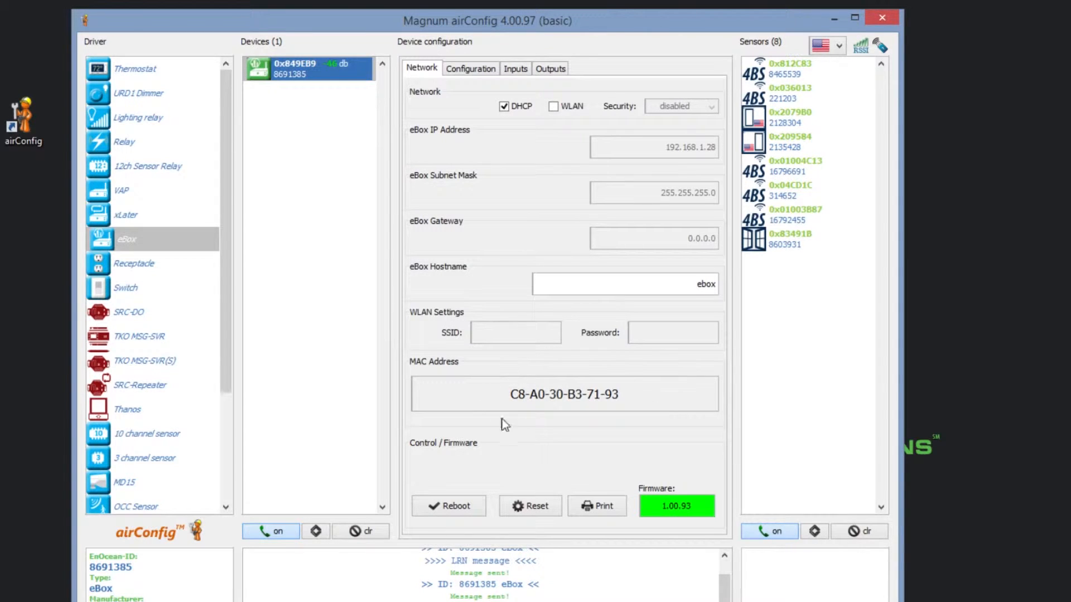
mouse_move(522, 354)
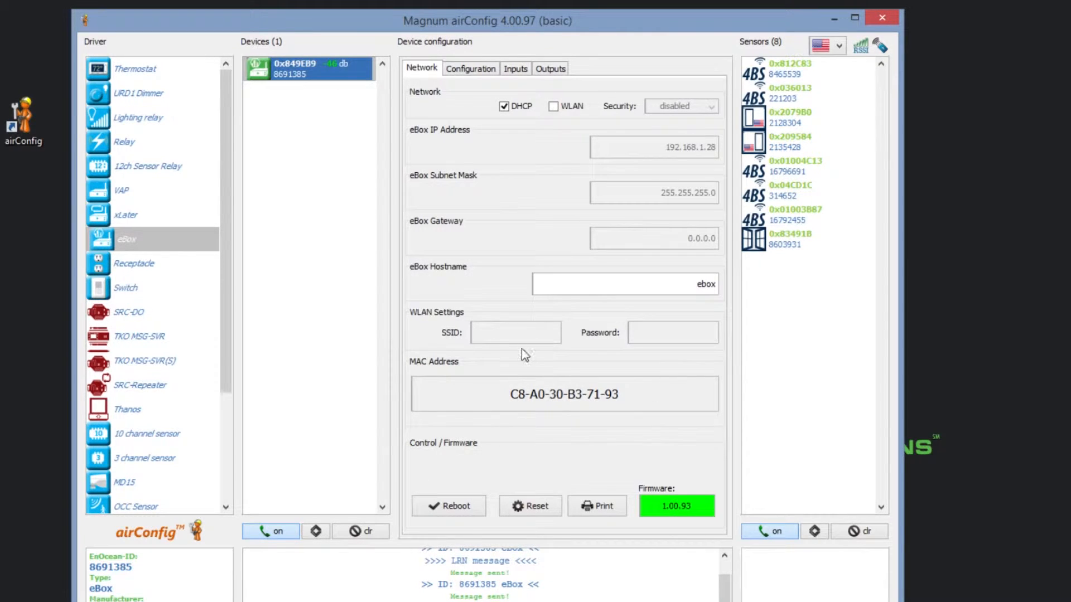
mouse_move(335, 281)
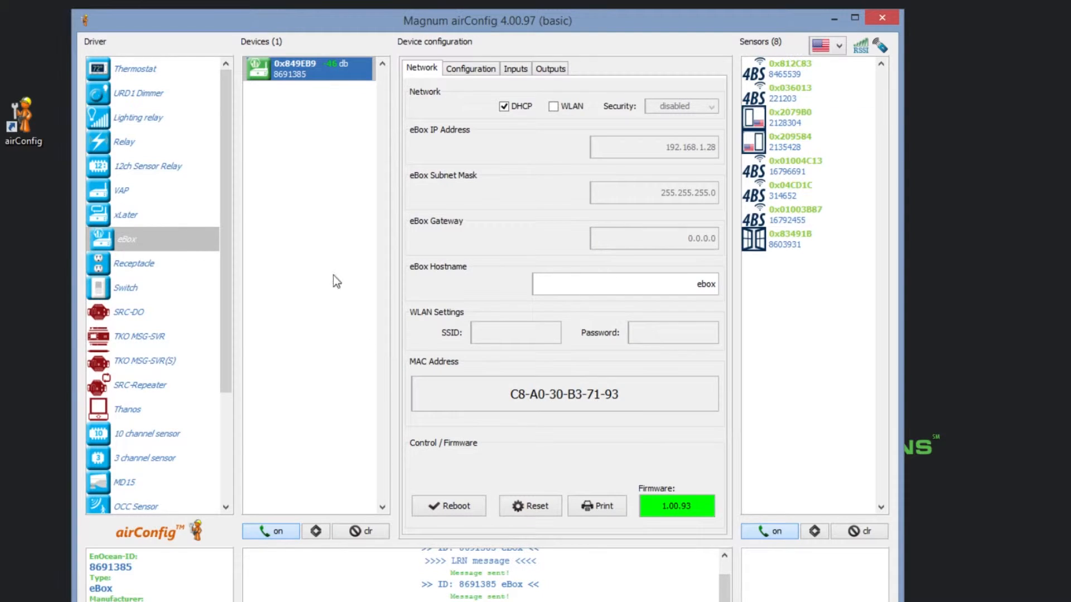
Step: Run a manual IP query from the eBox driver, entering the eBox's IP address
right_click(293, 65)
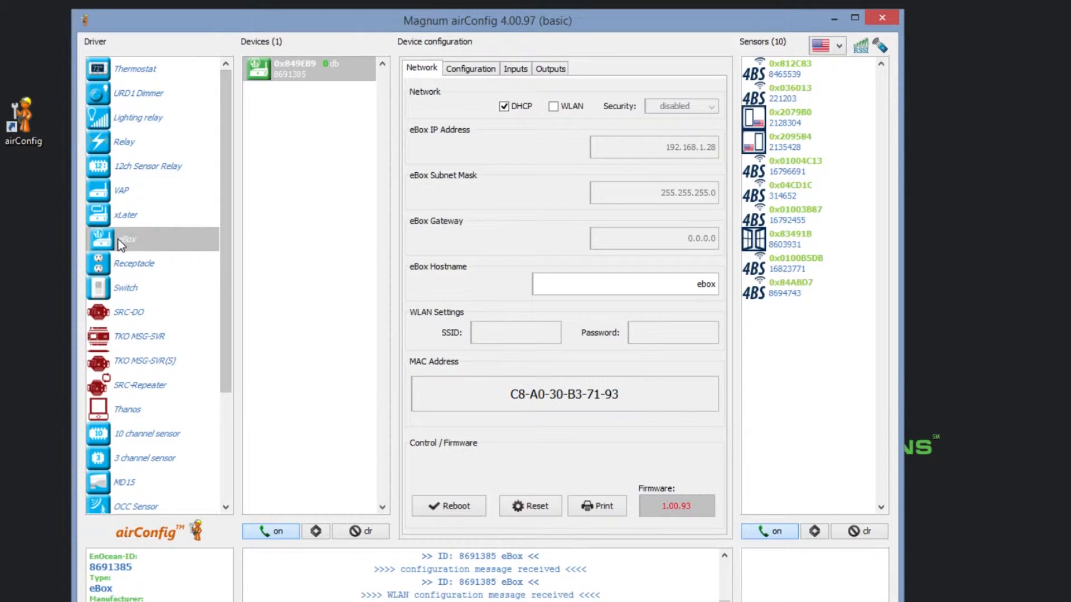
right_click(123, 239)
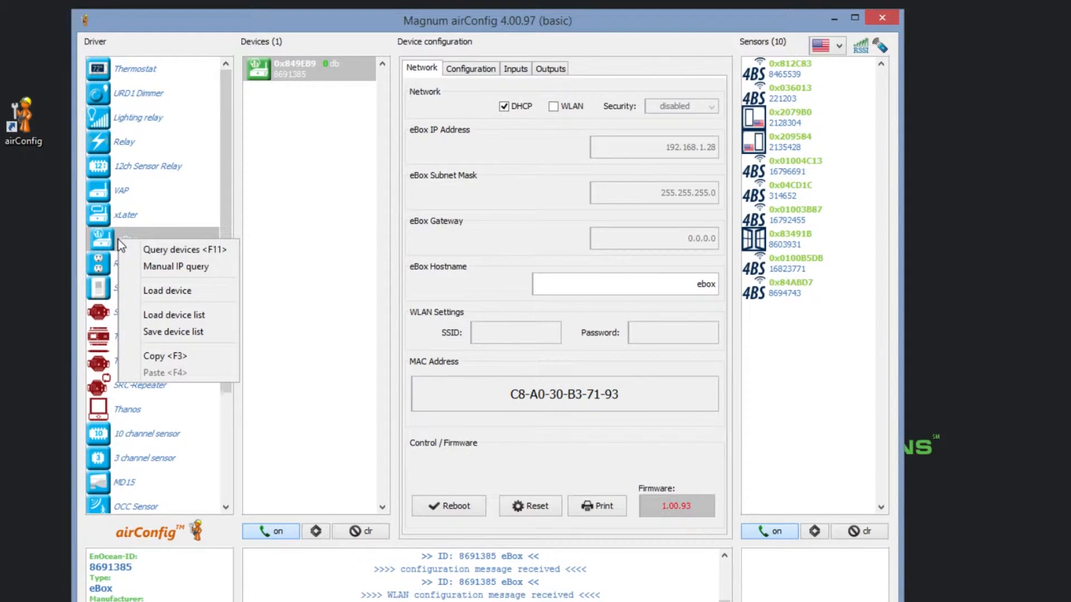
click(175, 266)
text(1)
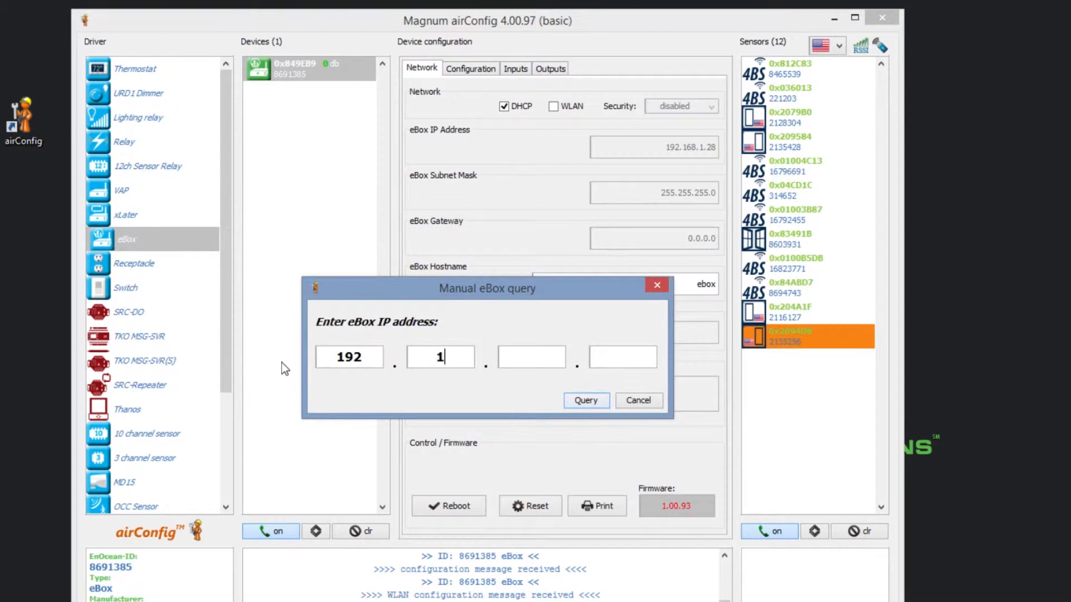
text(68)
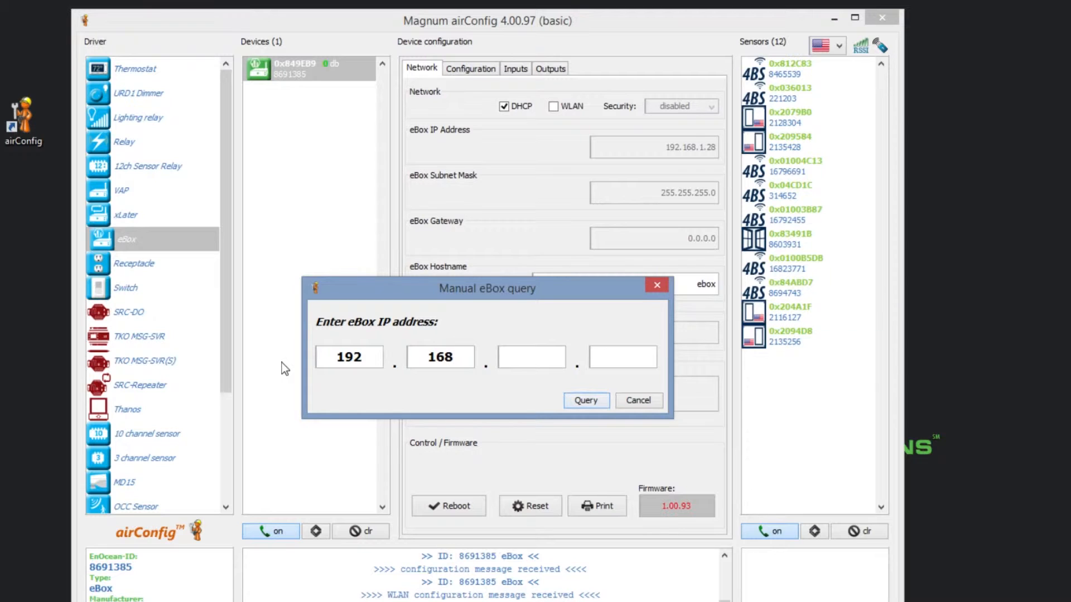
click(584, 400)
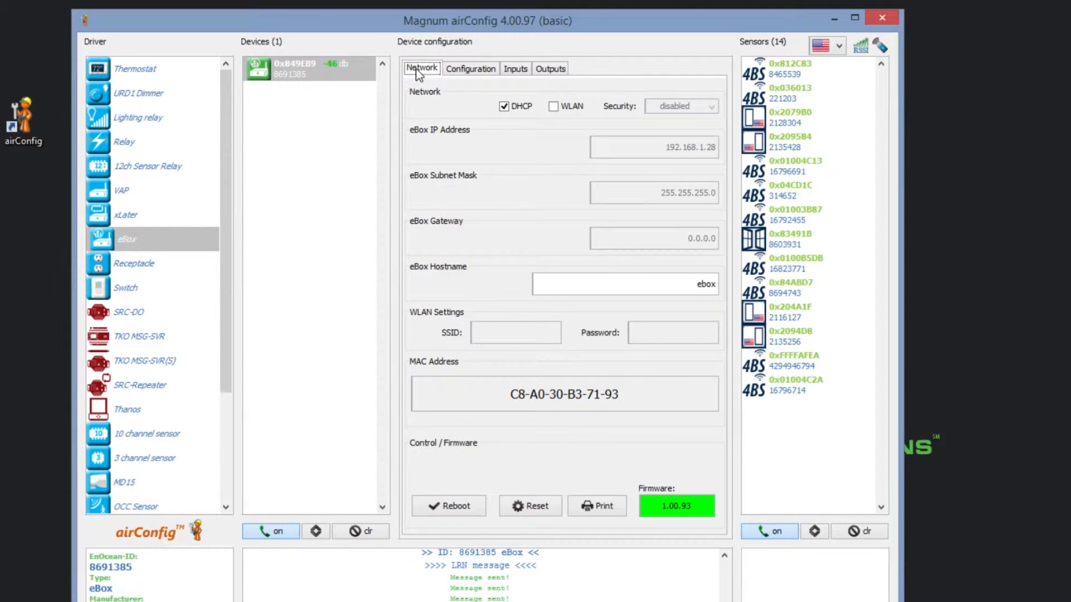
mouse_move(613, 128)
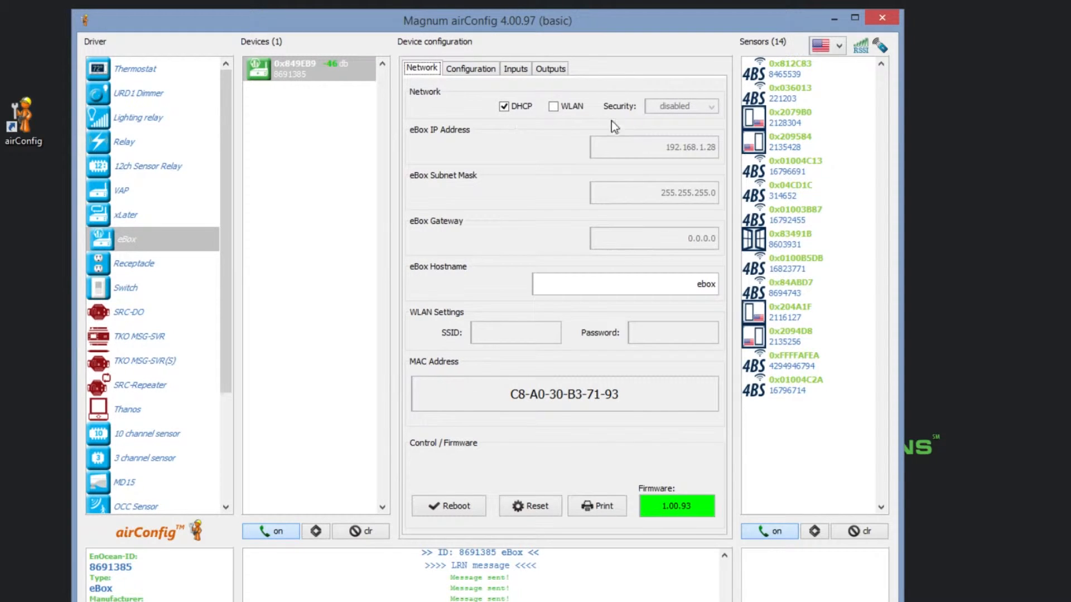
Step: Toggle DHCP off and back on, enable WLAN with WPA-PSK security and begin the SSID entry
click(805, 385)
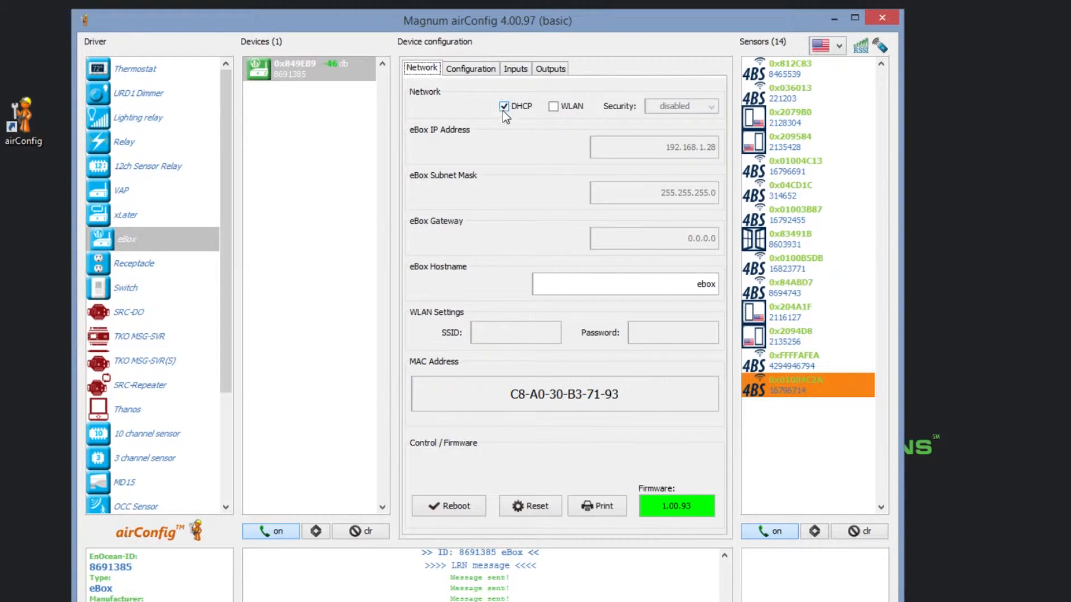
click(504, 106)
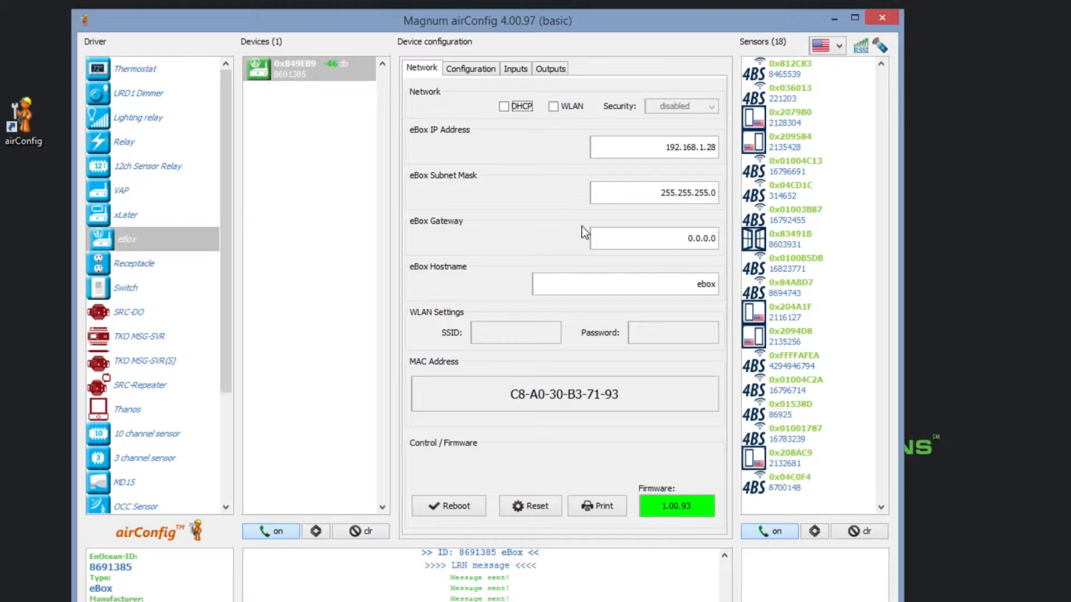
click(554, 107)
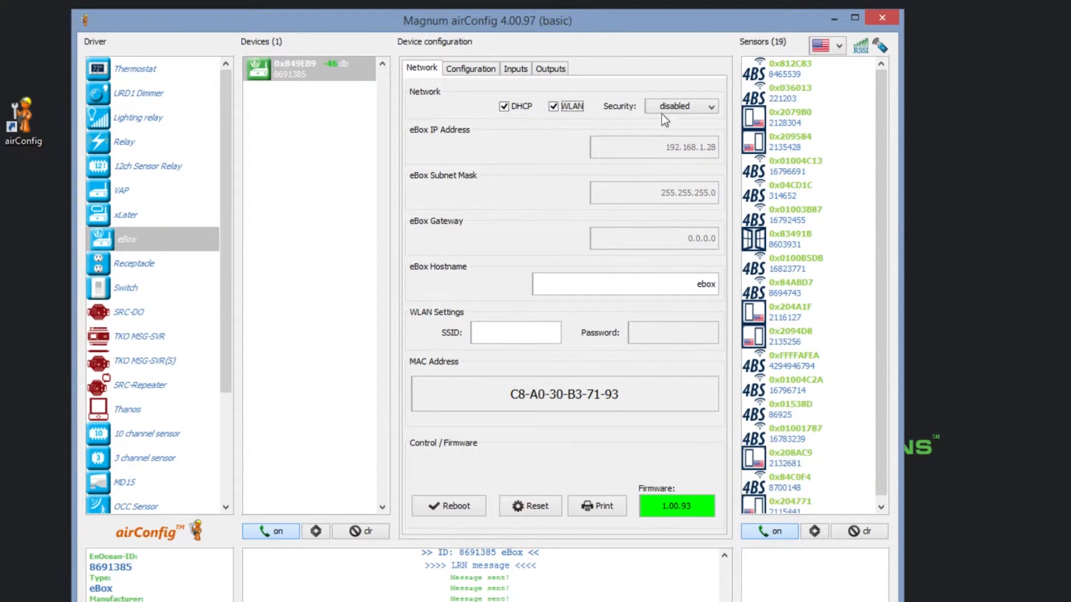
click(680, 106)
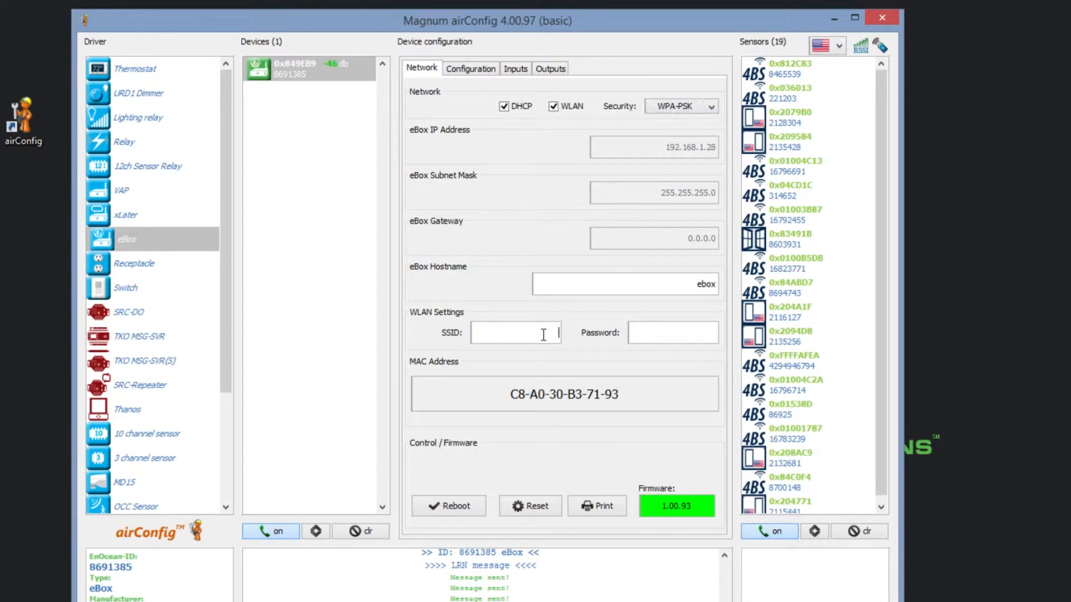
click(673, 332)
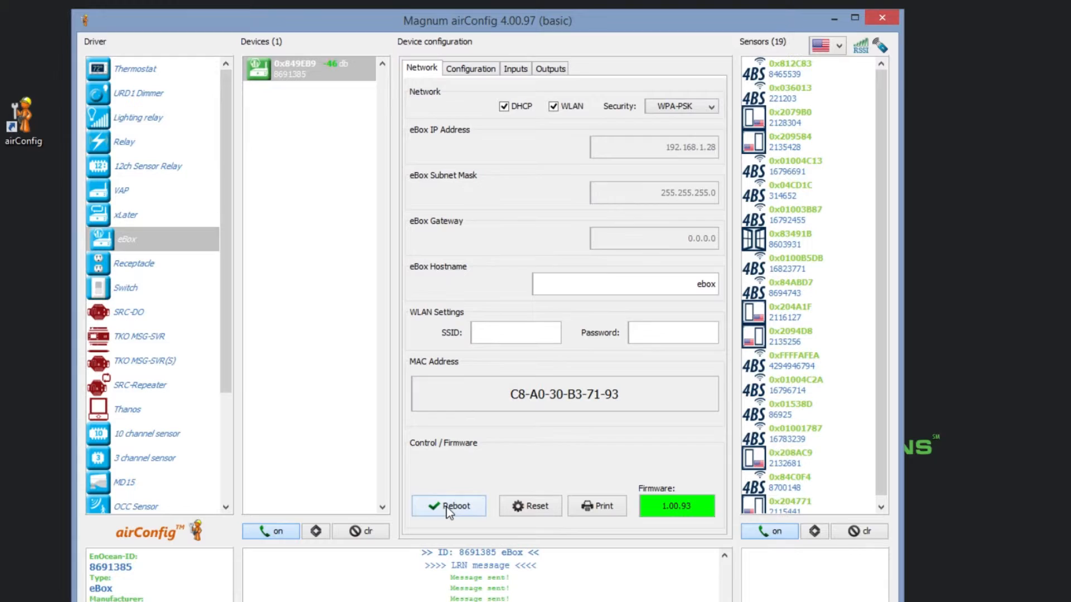
mouse_move(528, 507)
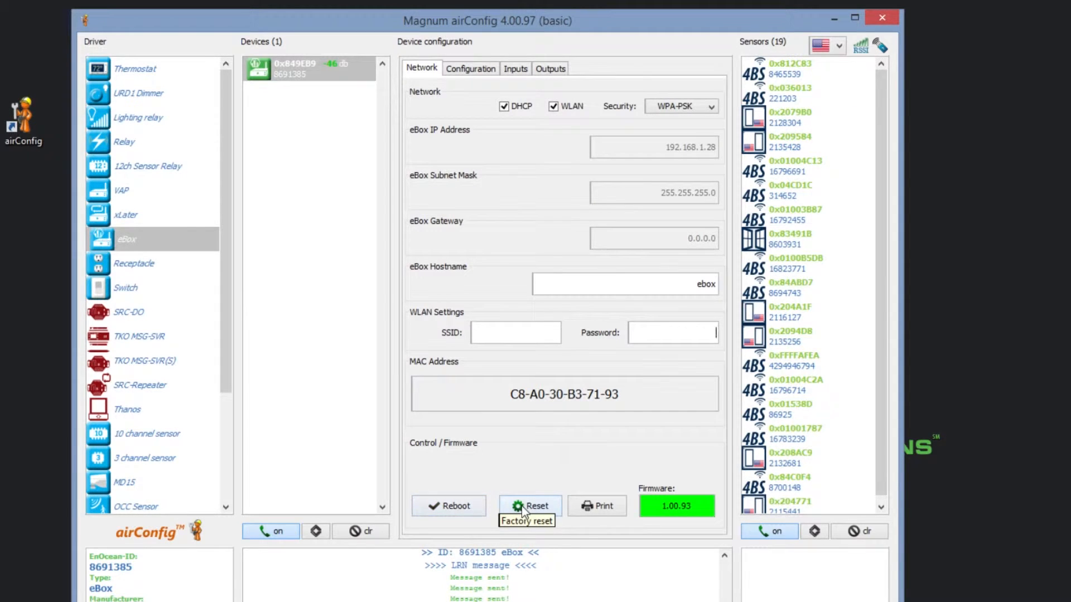
mouse_move(598, 506)
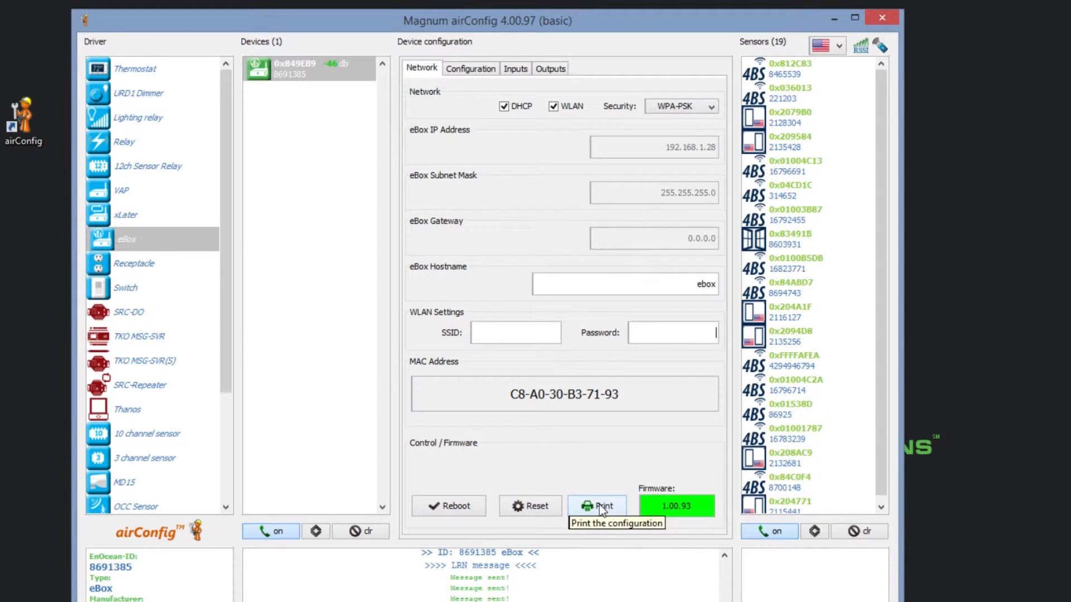
mouse_move(736, 495)
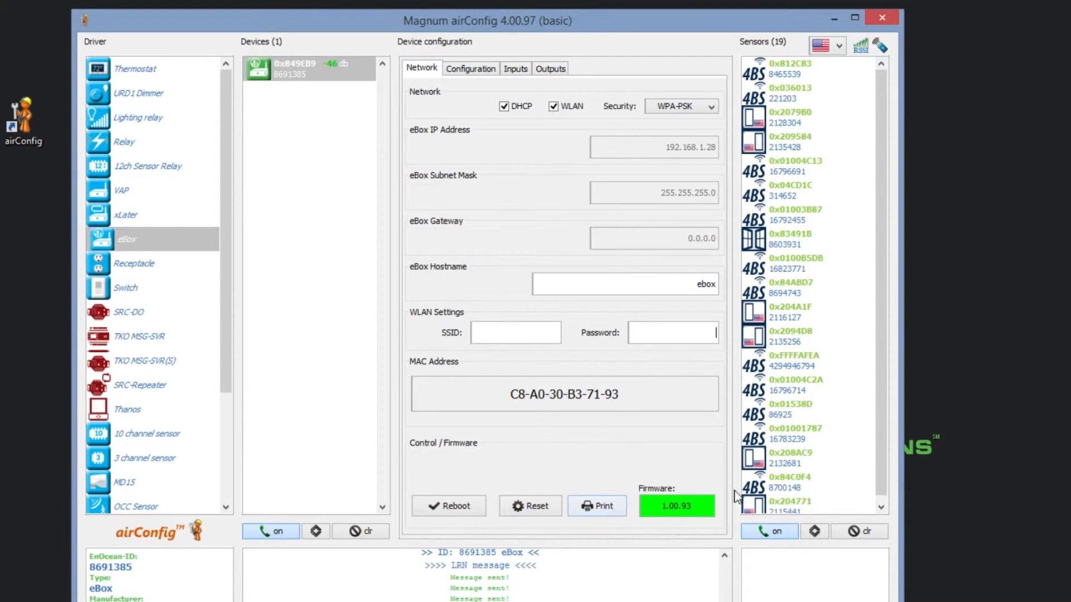
mouse_move(731, 470)
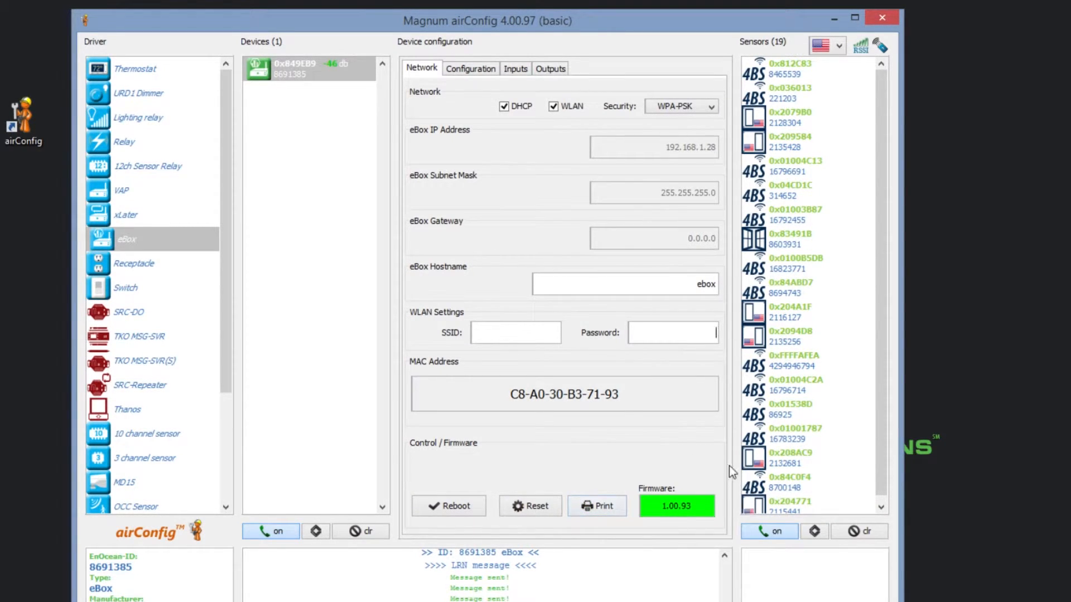
mouse_move(686, 529)
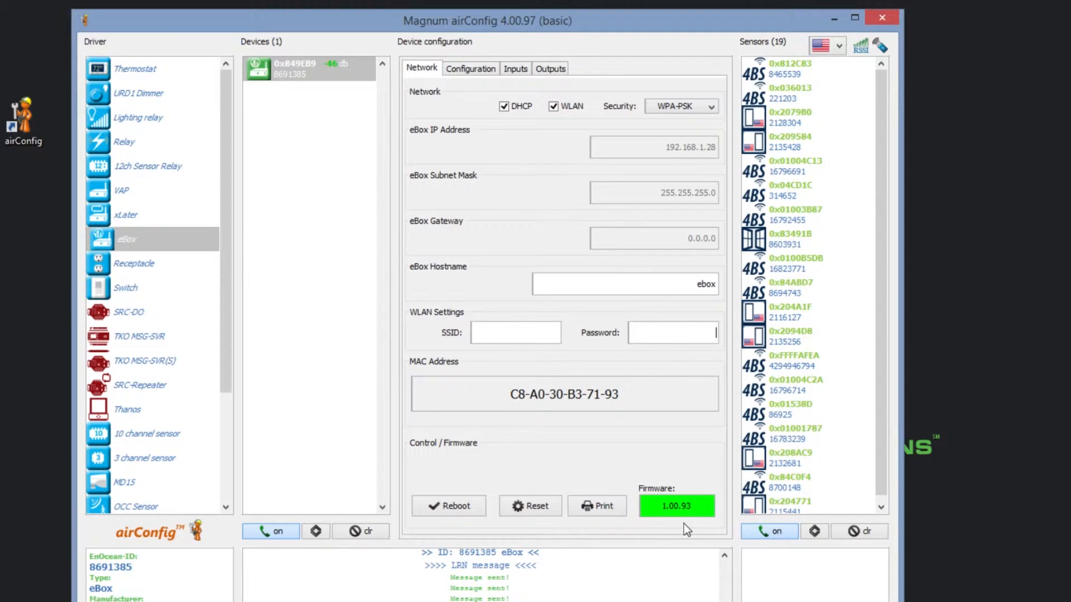
mouse_move(686, 528)
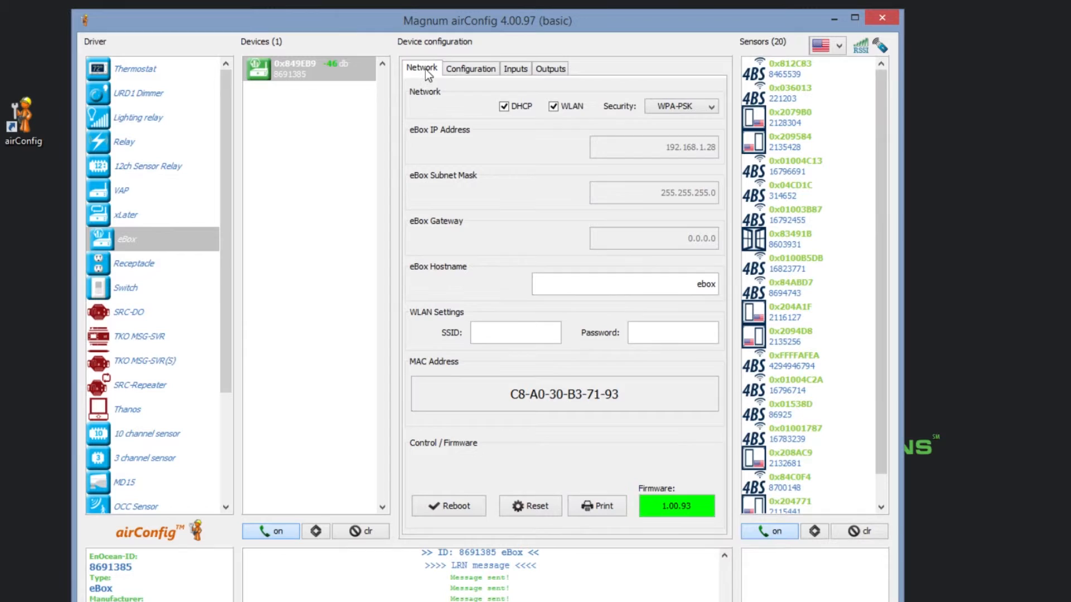
click(469, 68)
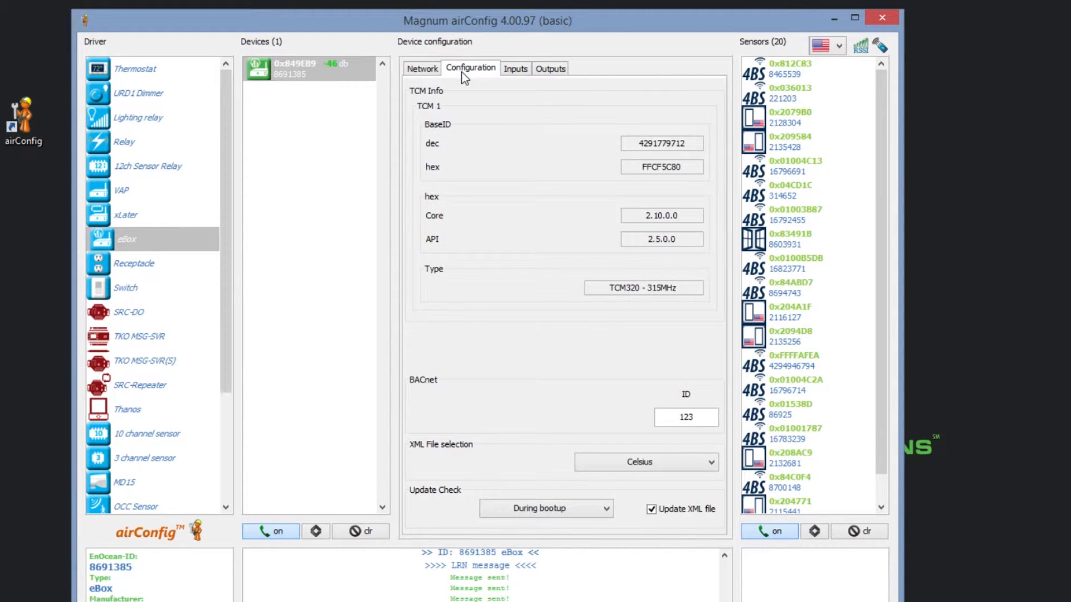
mouse_move(630, 210)
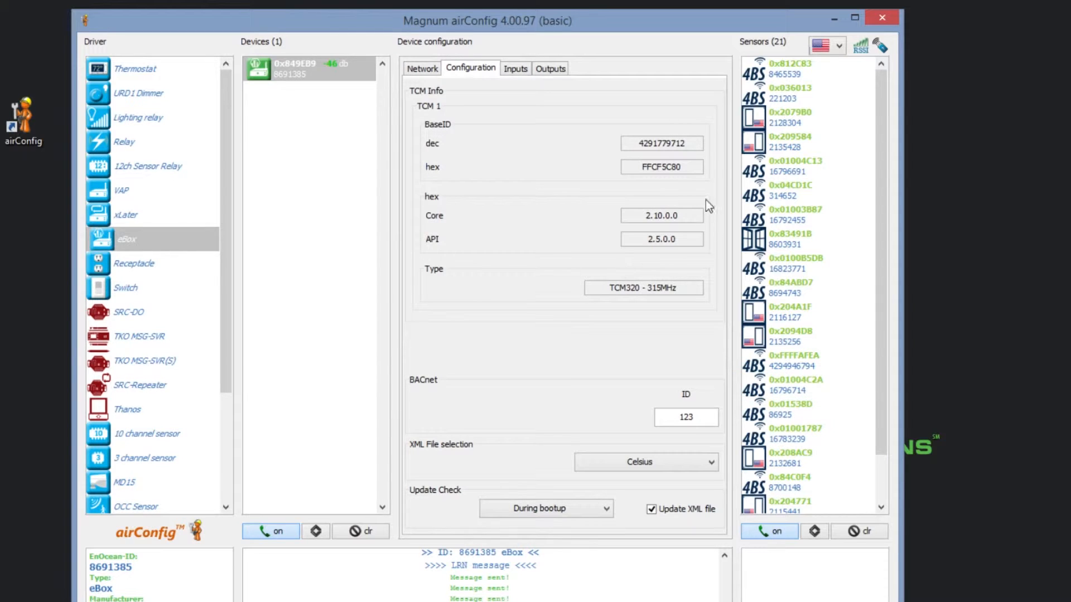
mouse_move(538, 299)
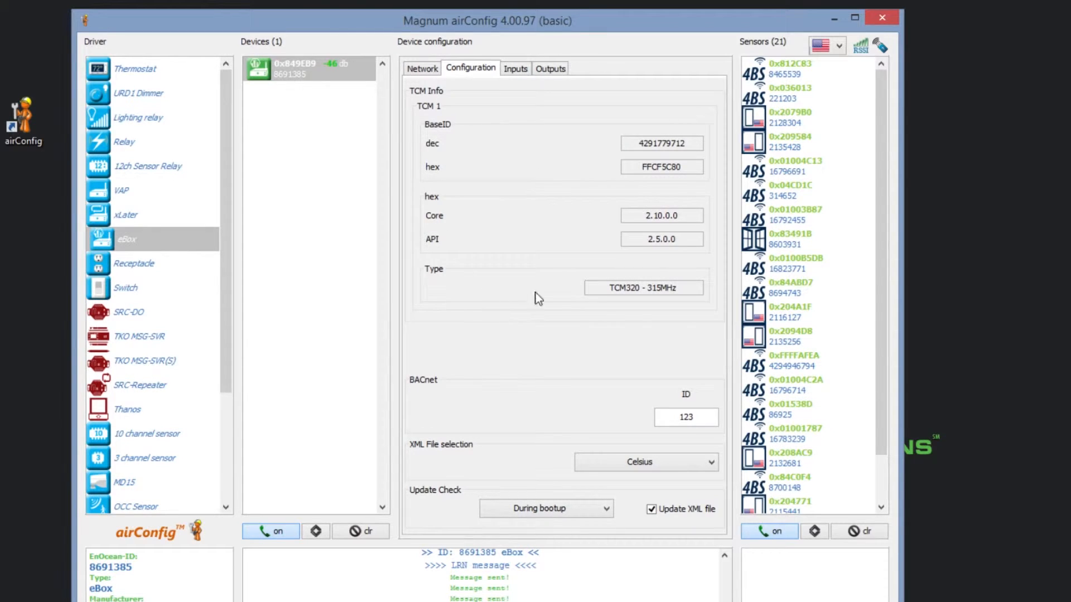
mouse_move(510, 314)
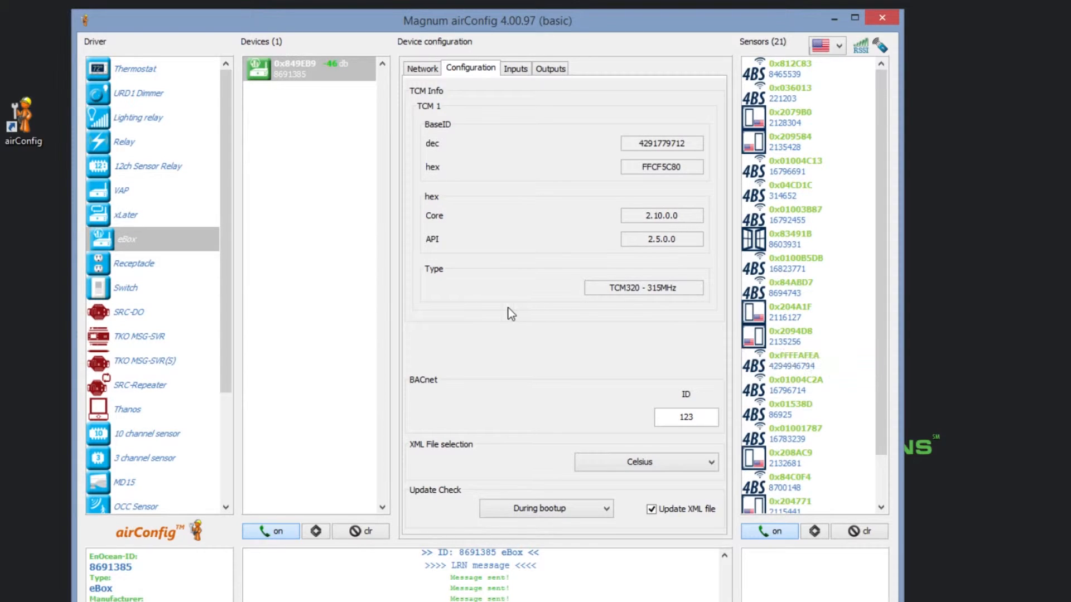
mouse_move(580, 411)
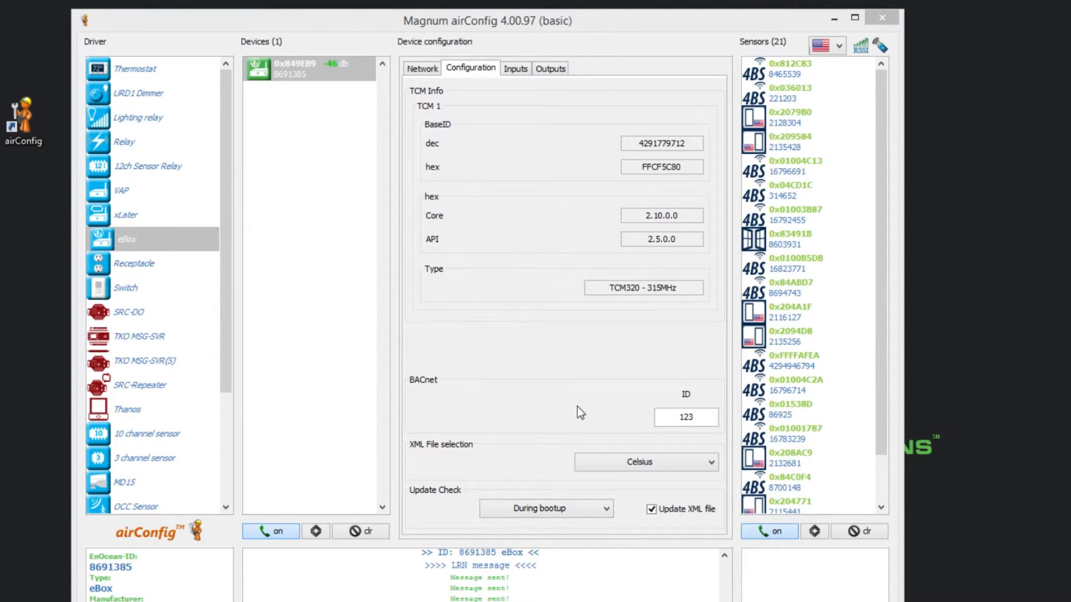
mouse_move(601, 443)
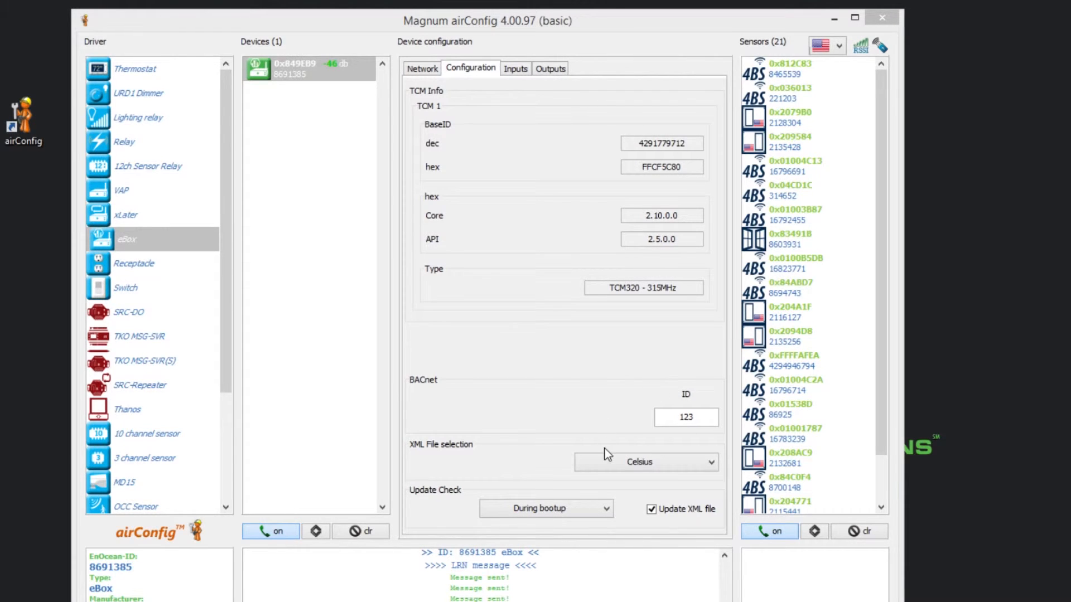
click(711, 462)
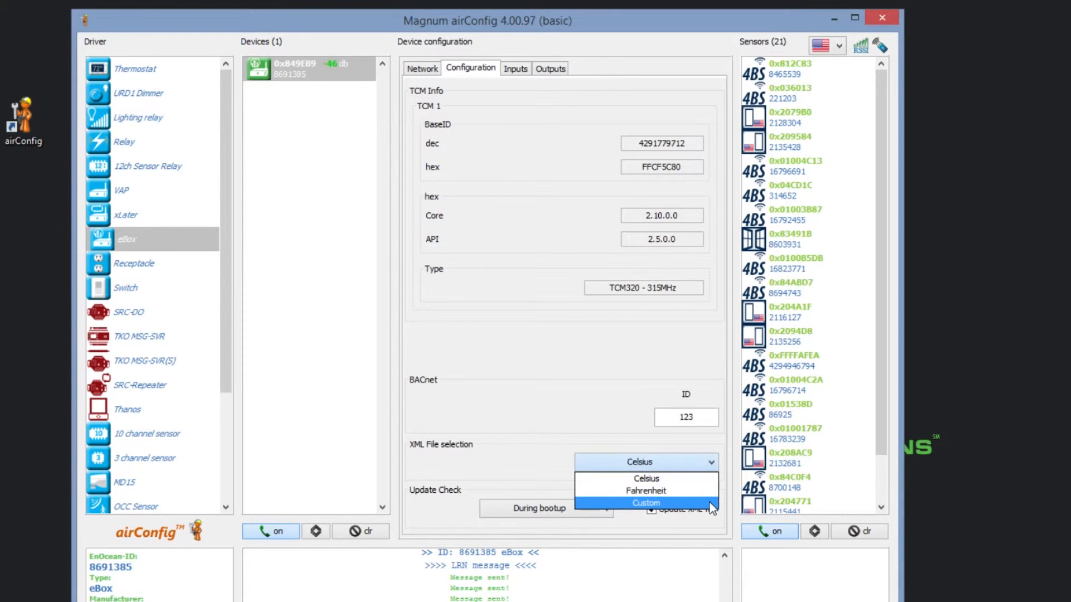
click(646, 478)
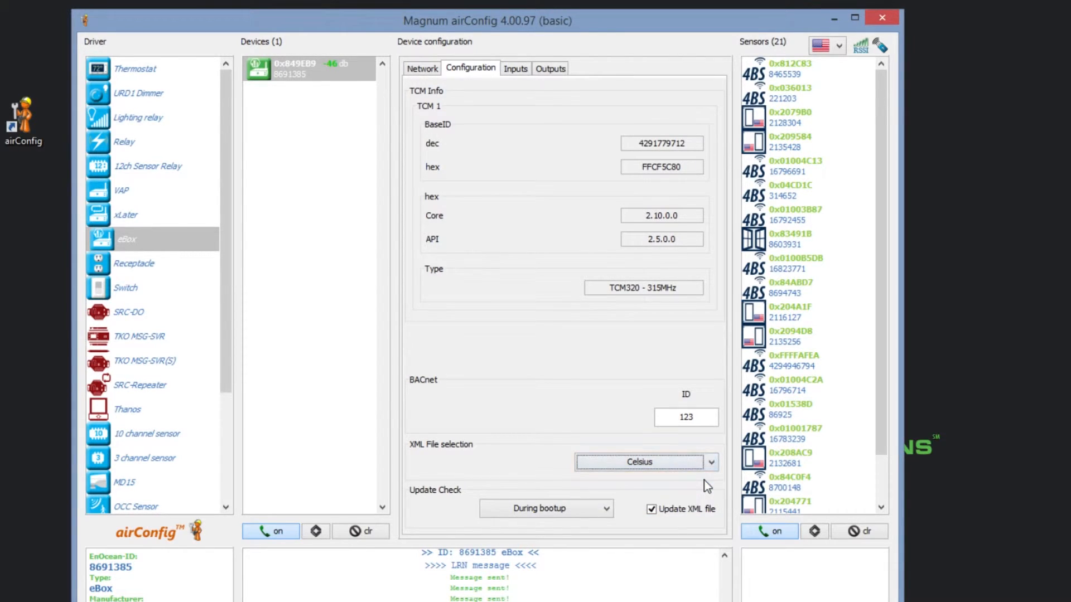
click(805, 92)
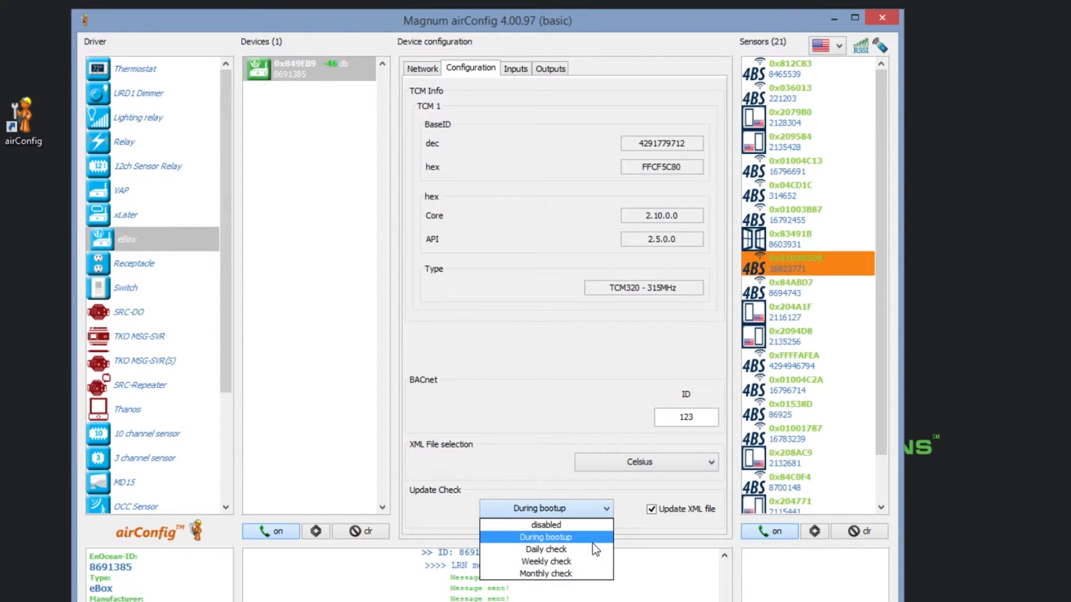
mouse_move(545, 549)
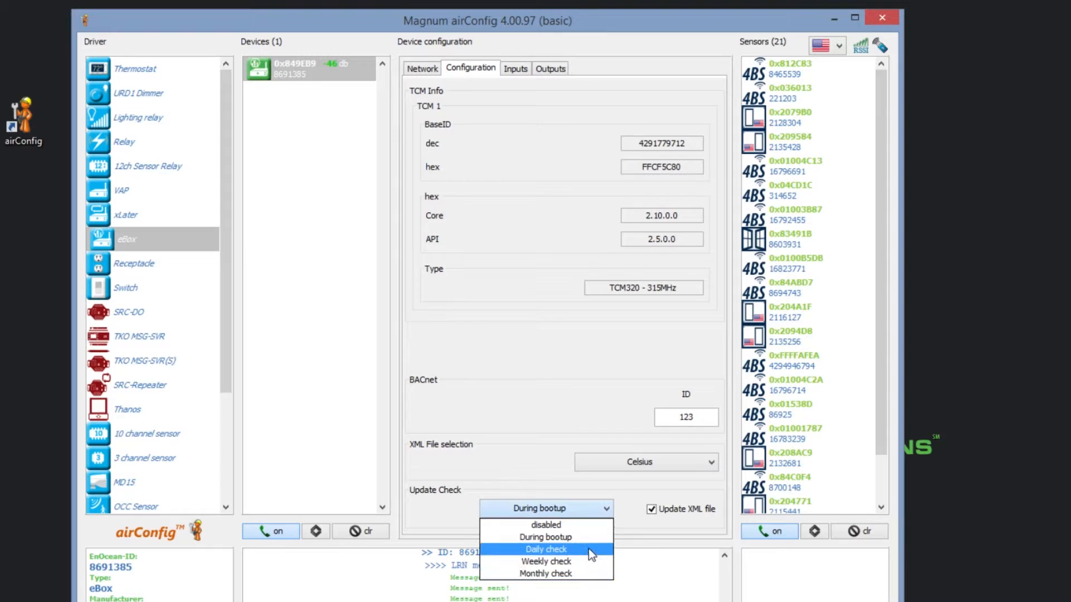
click(546, 537)
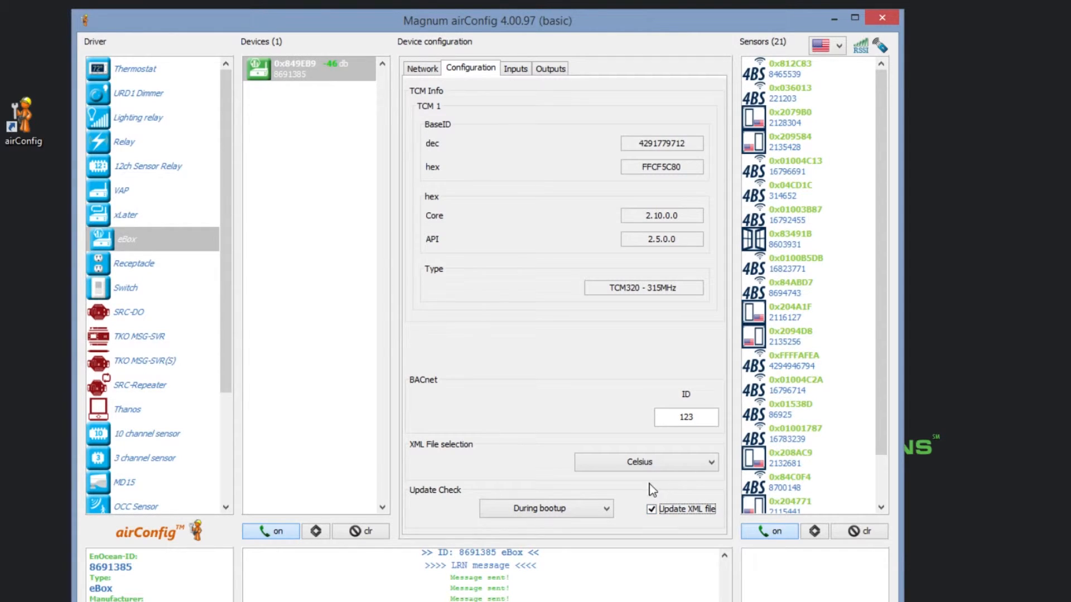
Step: Add sensors 0x2079B0 and 0x209584 as eBox inputs, then show the empty Outputs list
click(515, 68)
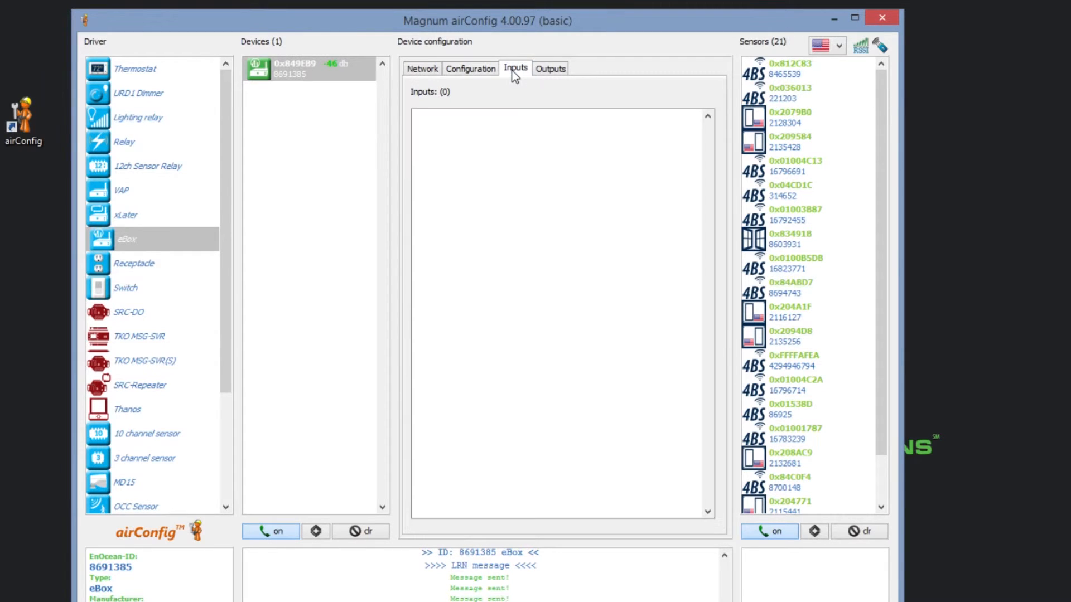
mouse_move(785, 119)
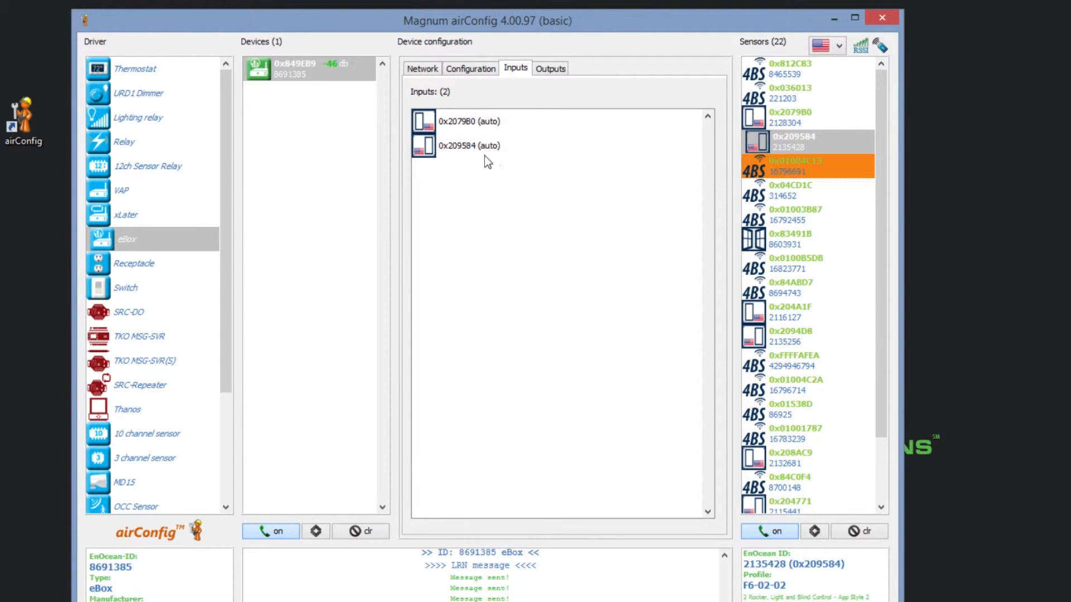
click(807, 170)
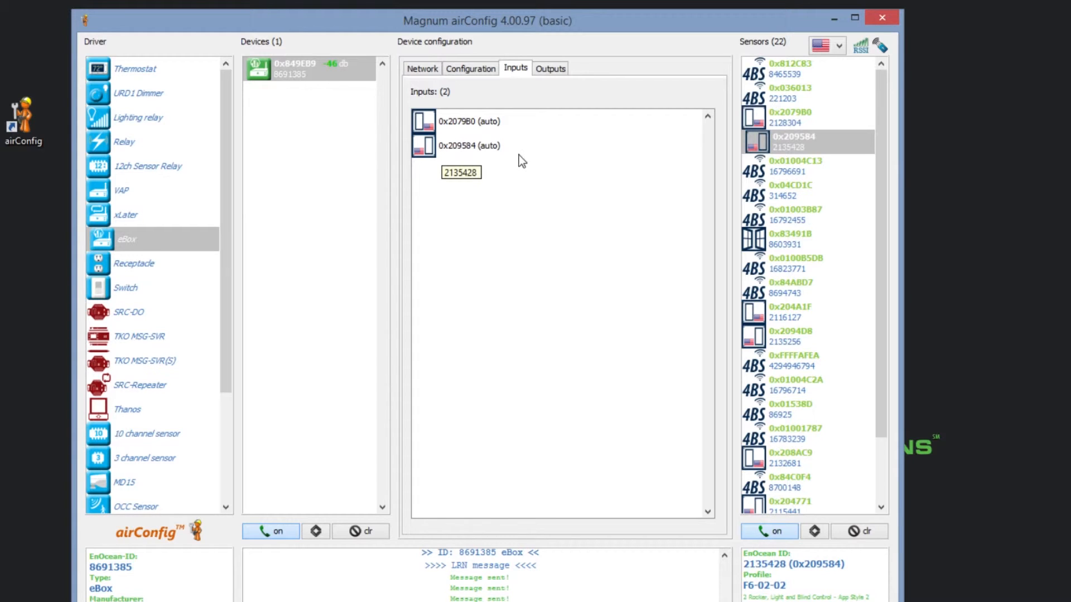
click(805, 92)
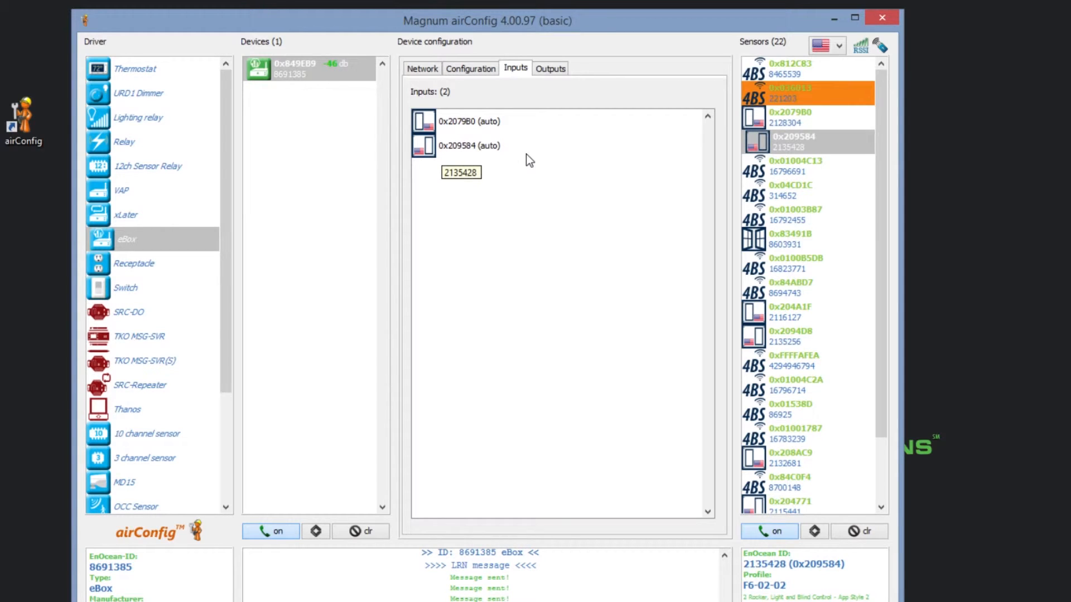
click(550, 68)
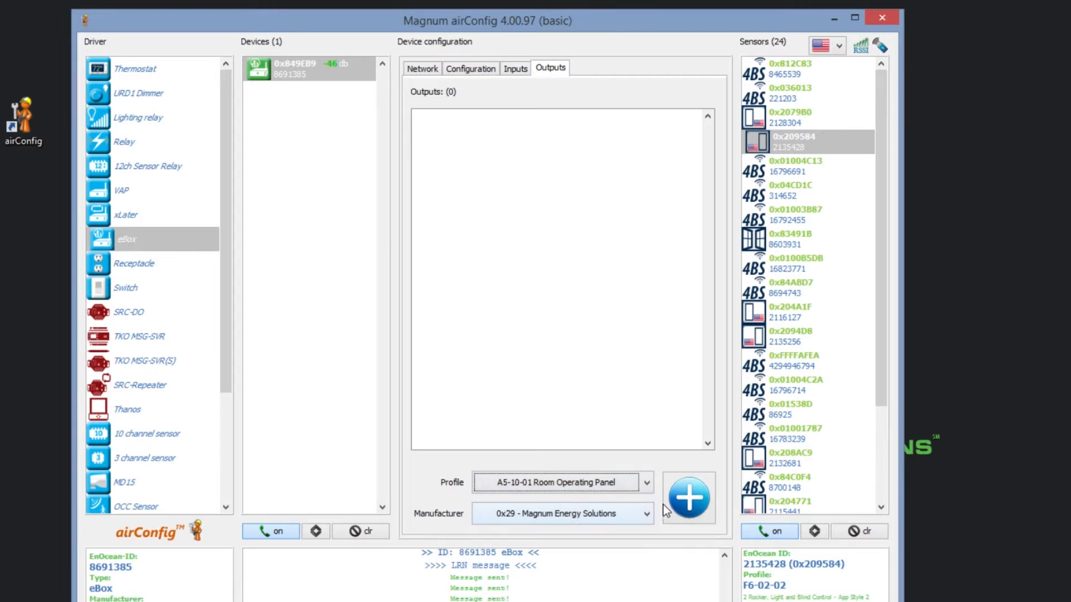
Step: Add broadcast outputs with the A5-10-03 Room Operating Panel and D1-02-01 Thermokon Thanos profiles
click(644, 482)
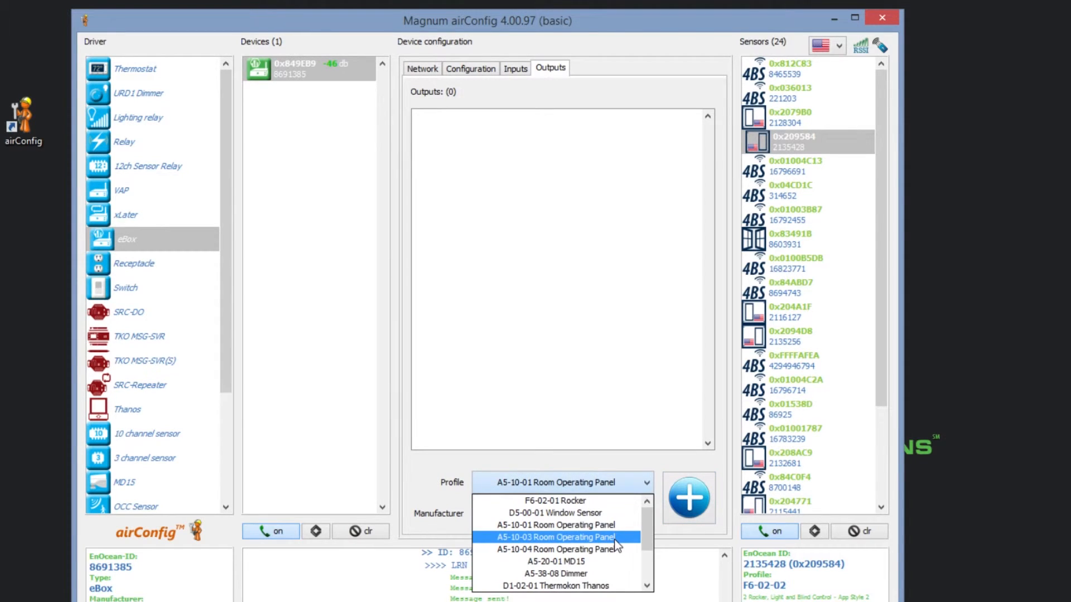
click(557, 536)
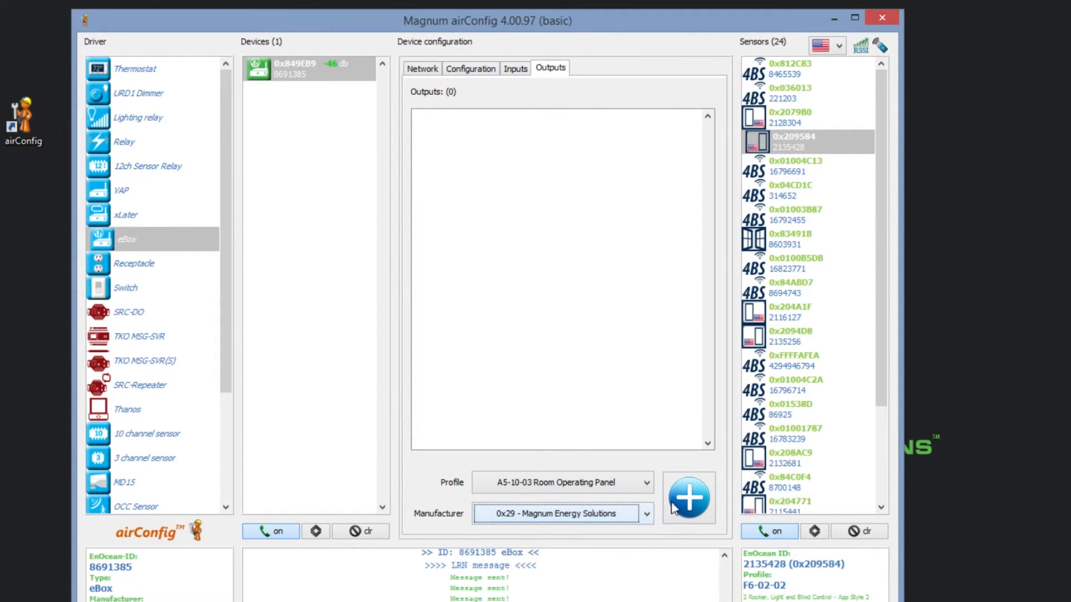
click(644, 482)
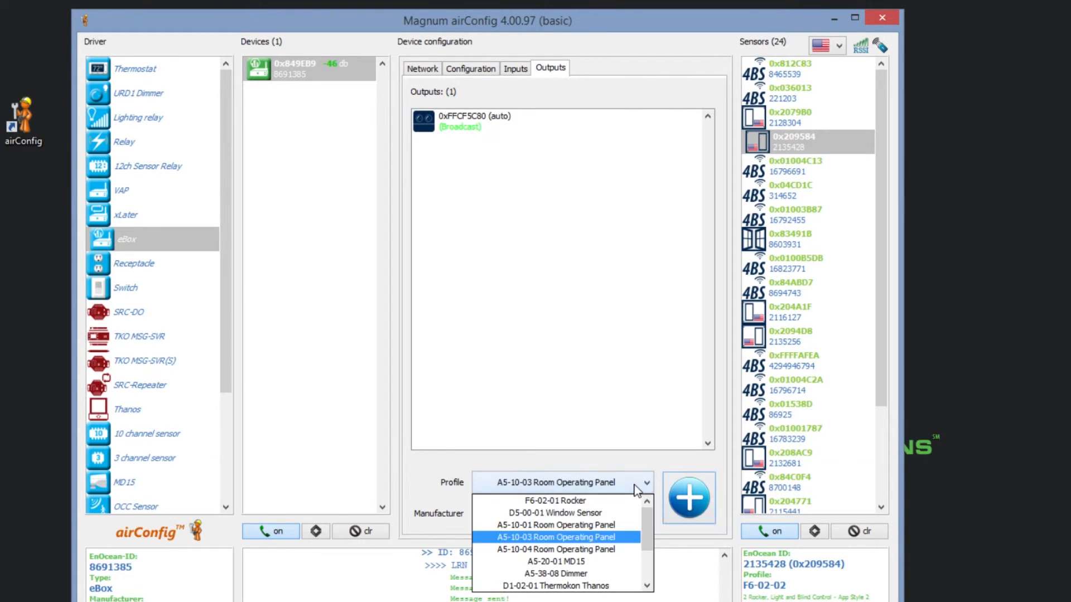
mouse_move(556, 585)
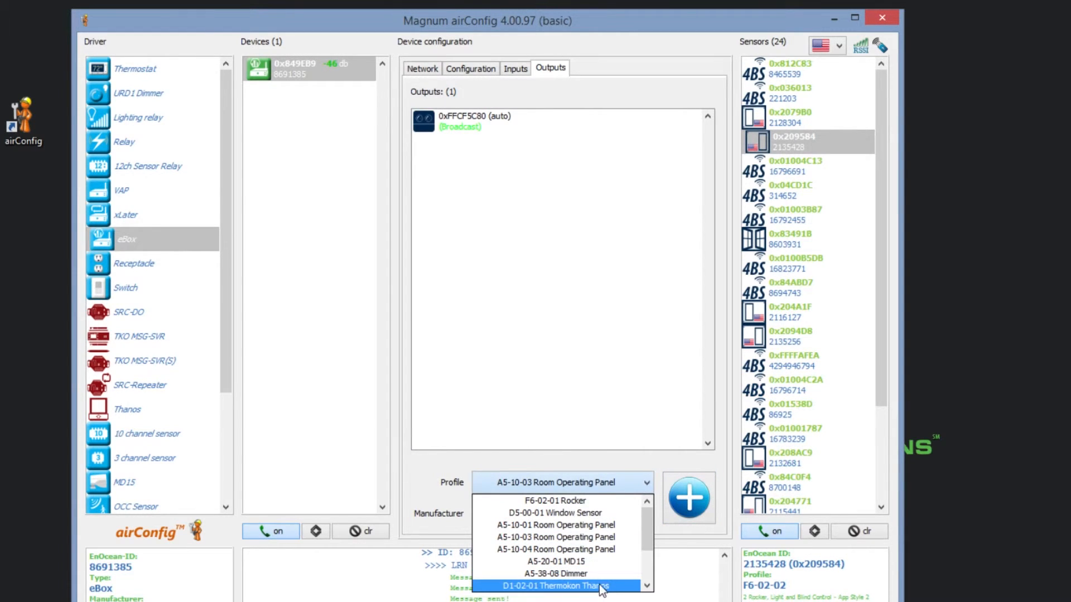
click(555, 585)
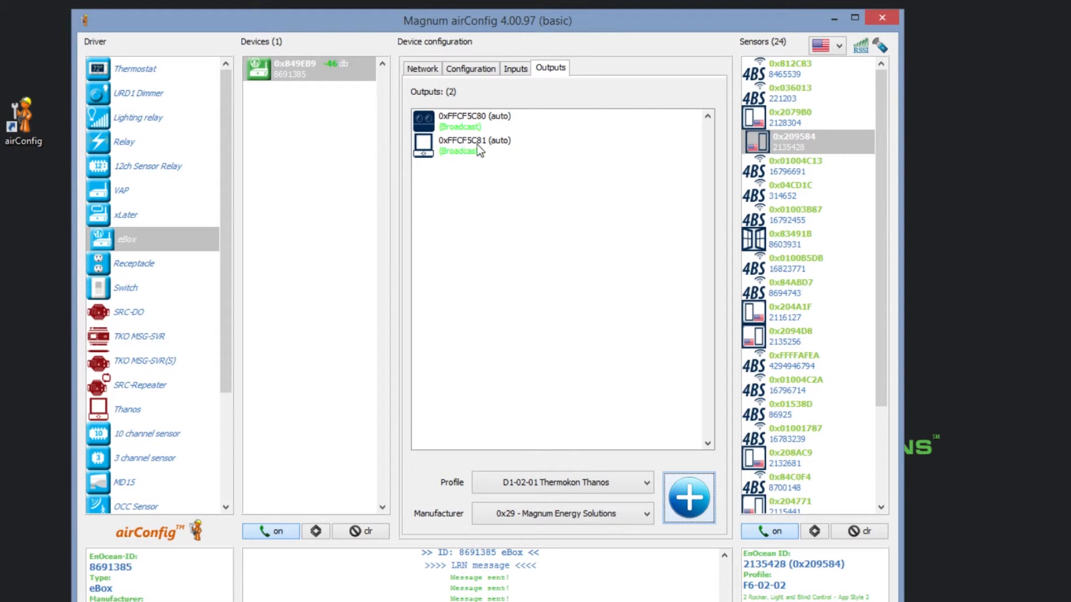
mouse_move(478, 148)
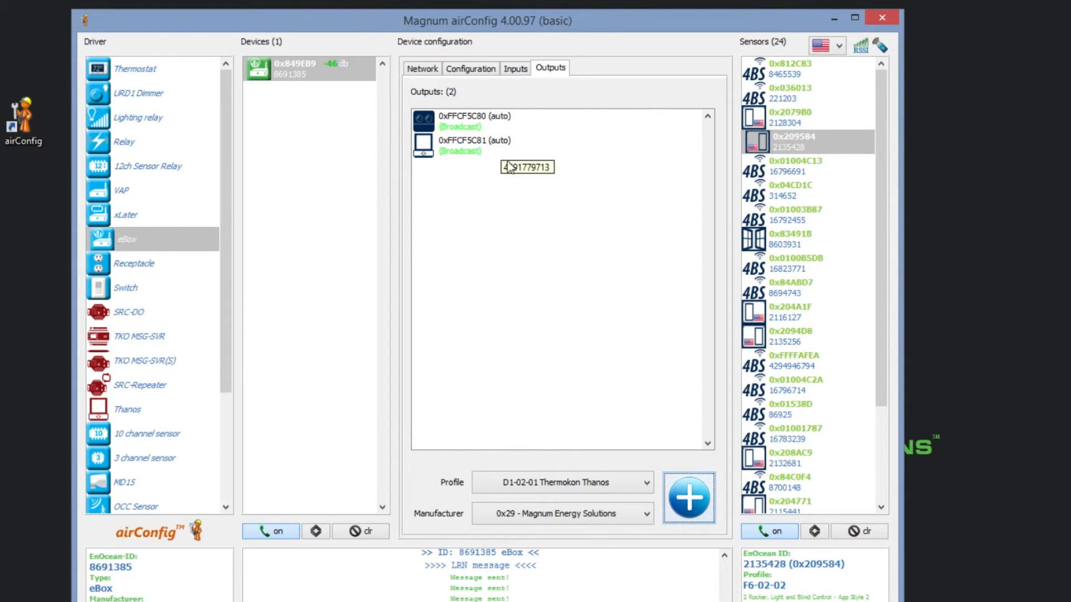
mouse_move(516, 181)
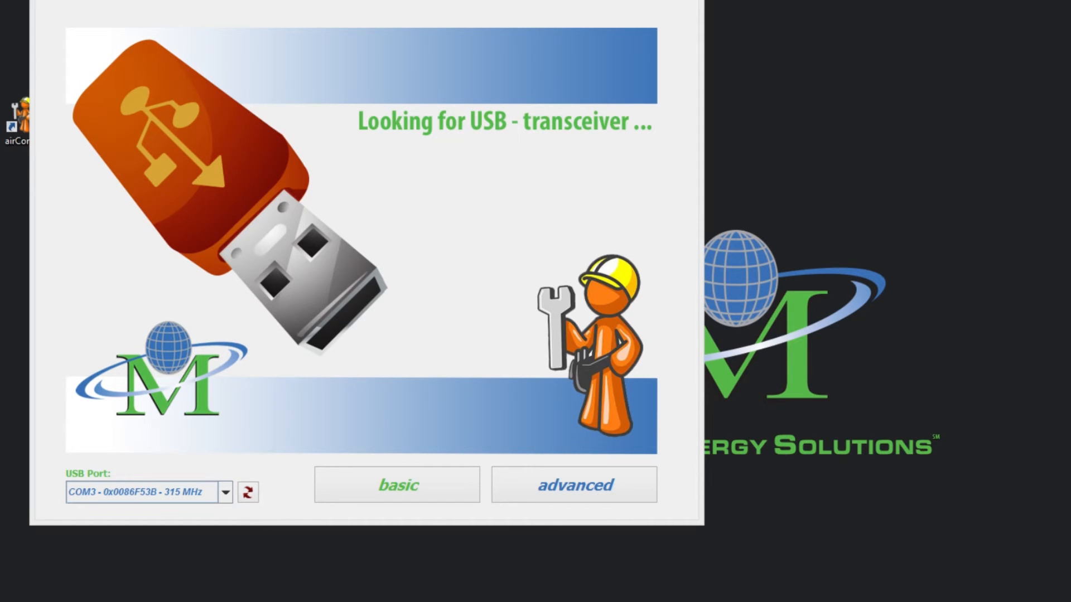
mouse_move(373, 556)
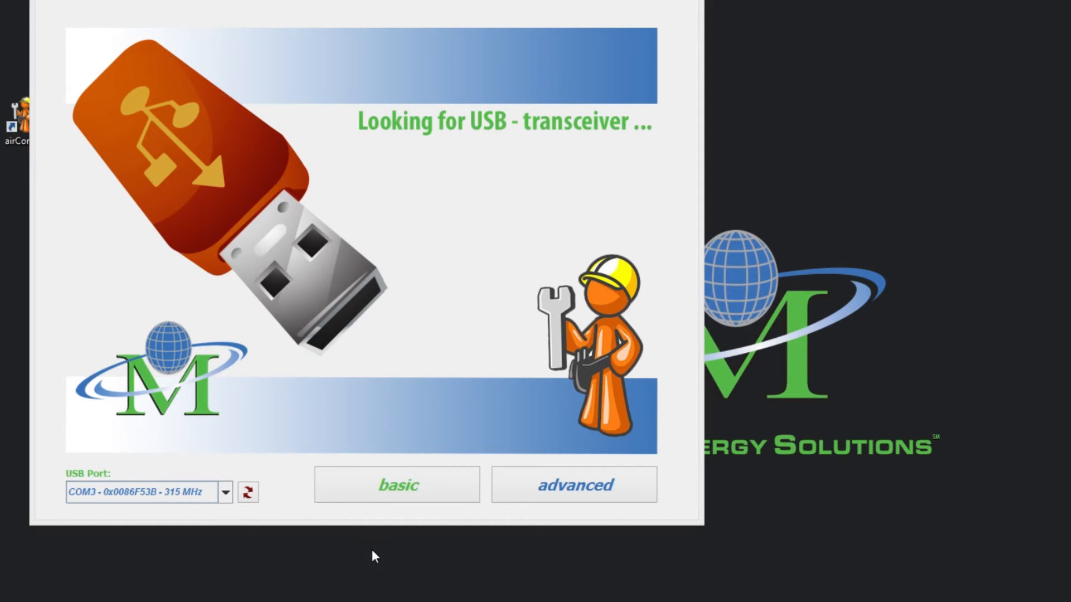
Step: Switch the connection port from USB to BACnet/IP and start basic mode
click(224, 492)
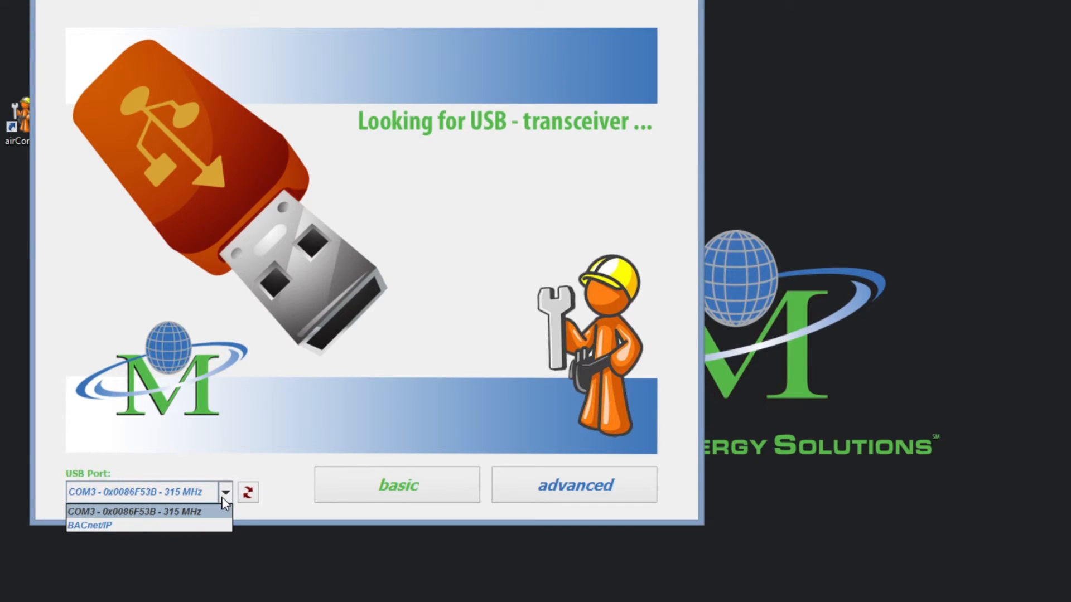
mouse_move(222, 526)
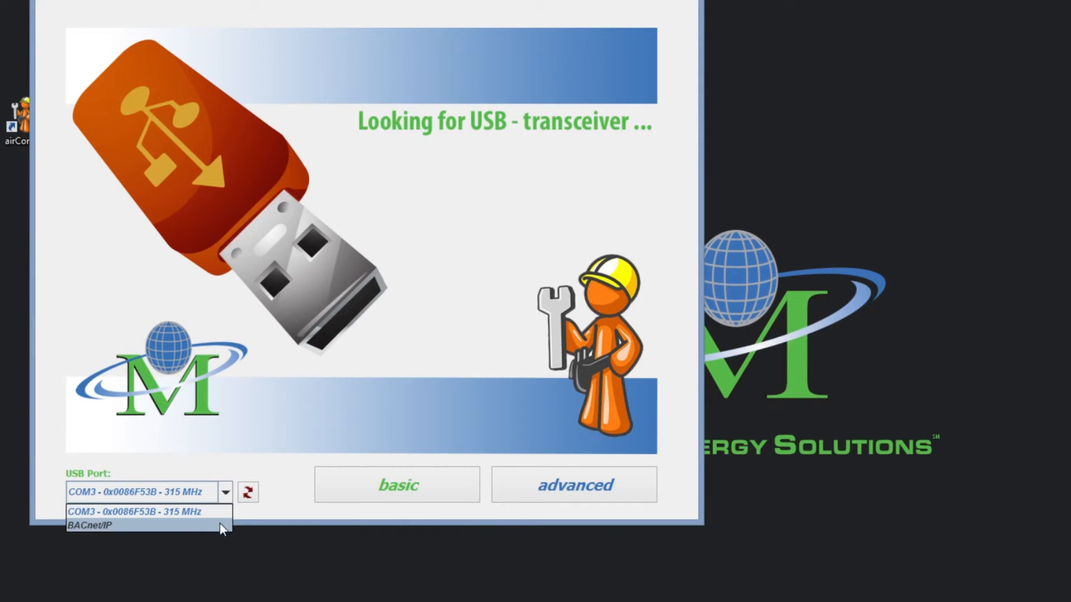
click(90, 525)
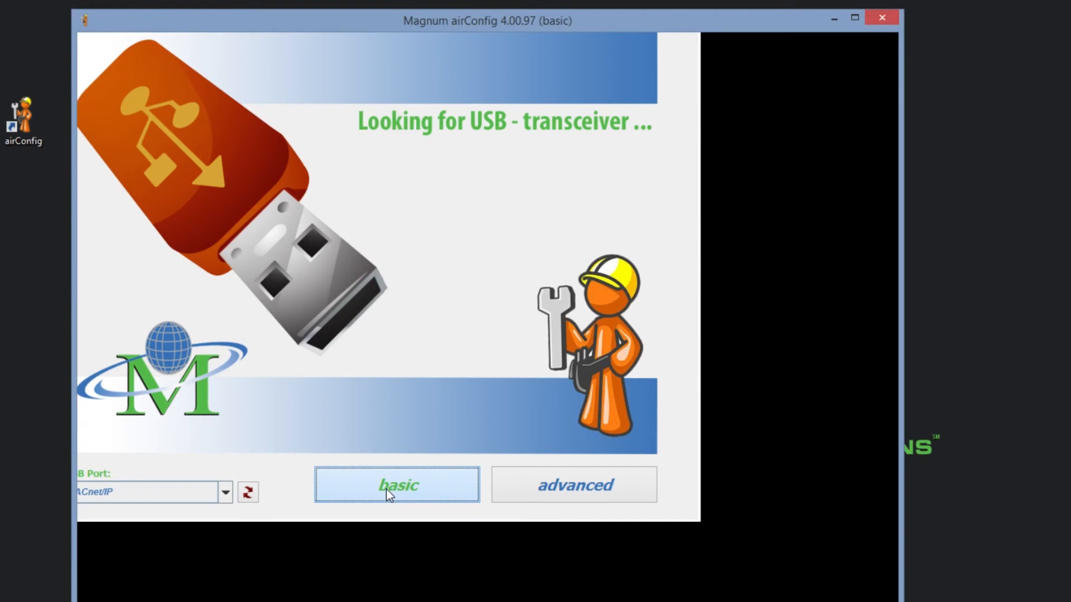
click(397, 485)
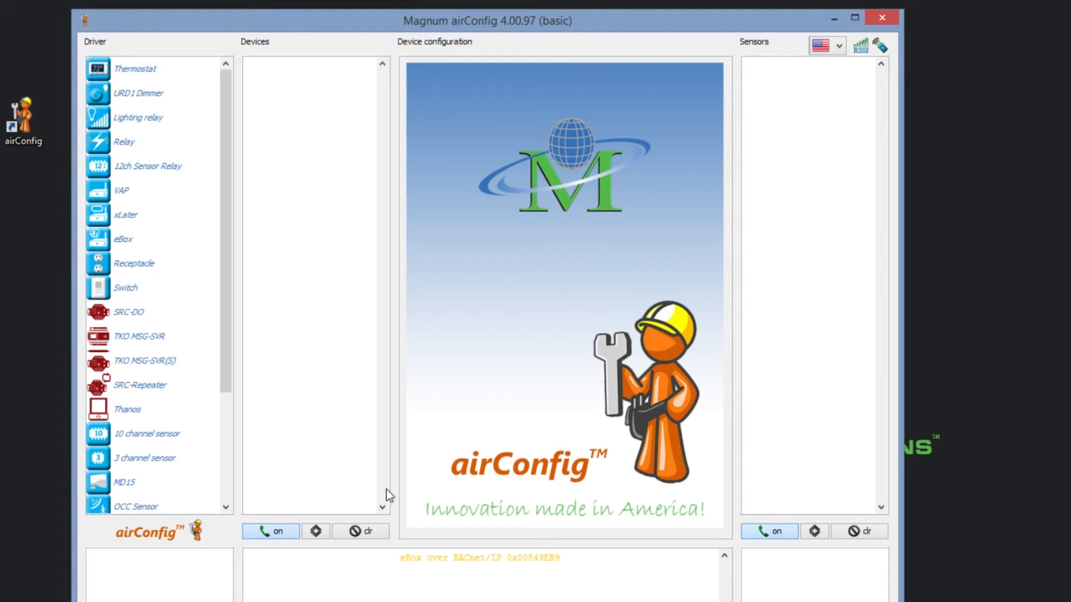
mouse_move(116, 251)
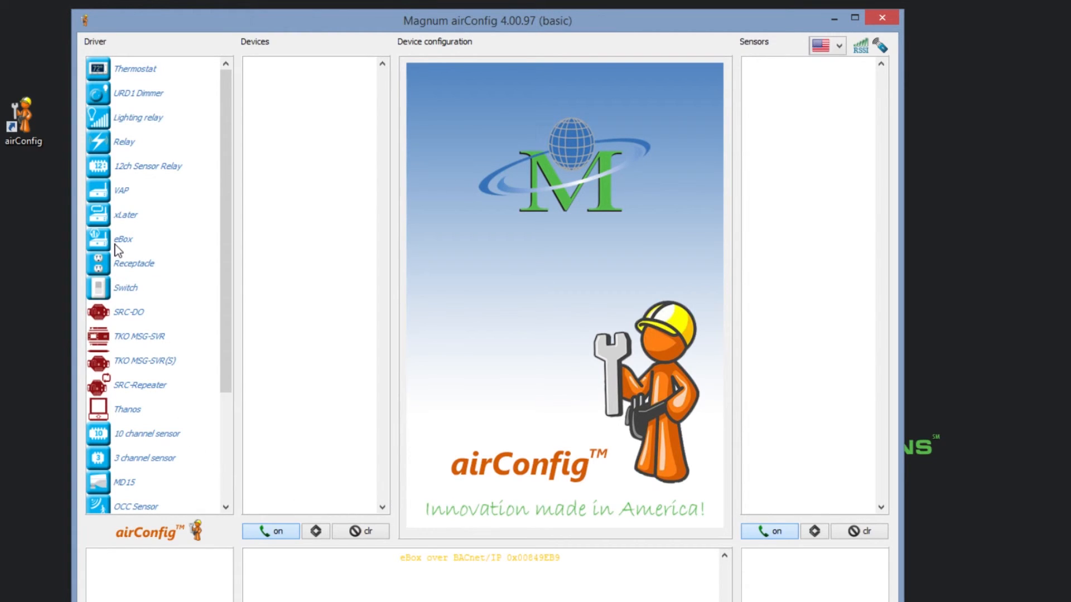
Step: Select eBox 0x849EB9 over BACnet/IP and confirm reading its configuration (IP 192.168.1.28, firmware 1.00.93)
click(123, 239)
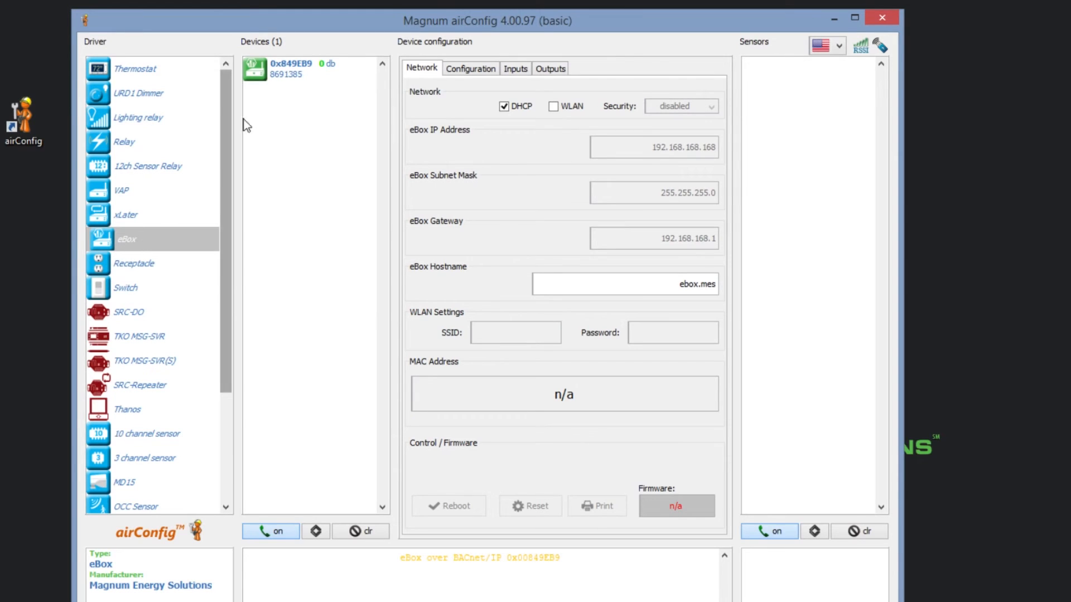
mouse_move(265, 80)
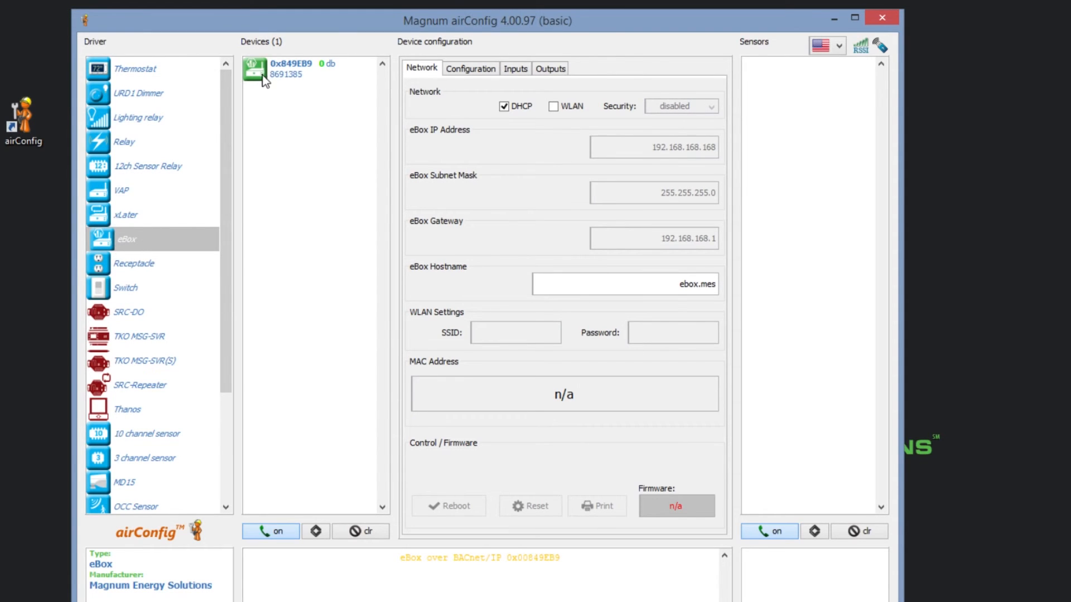
click(294, 68)
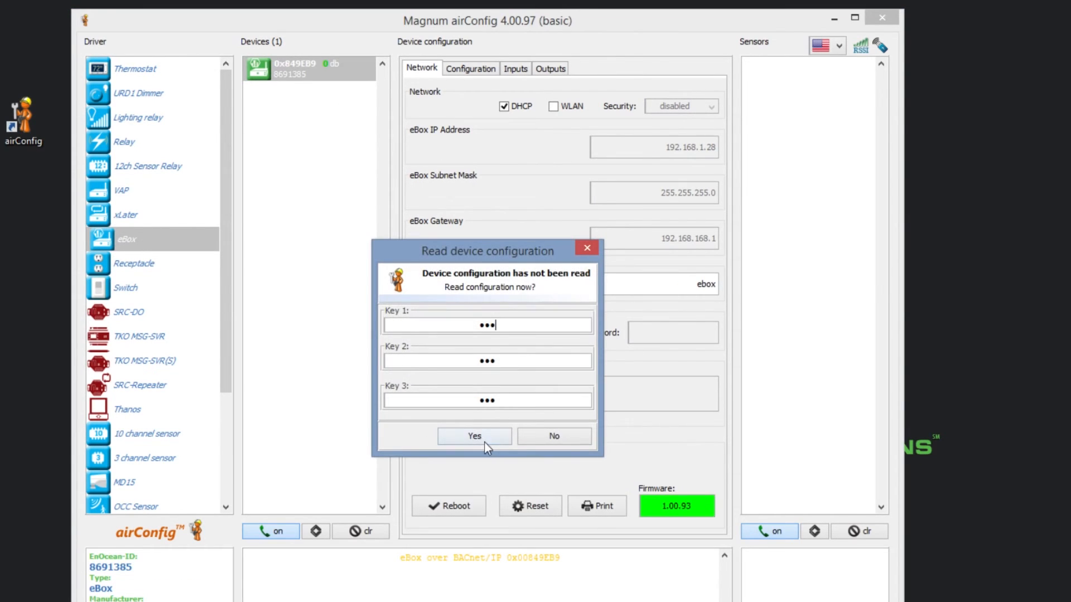
click(474, 436)
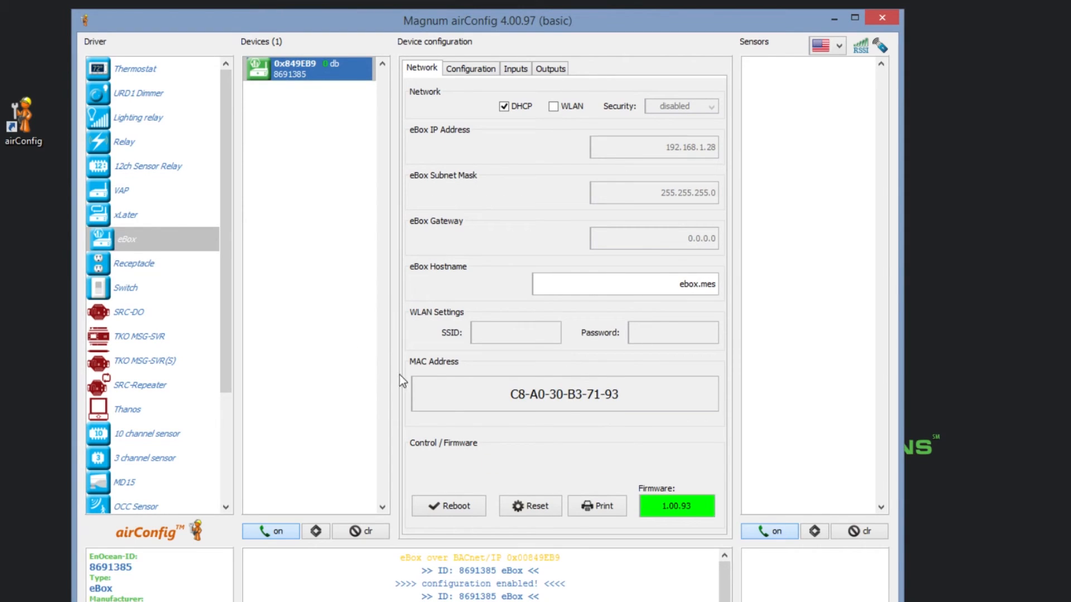
mouse_move(470, 68)
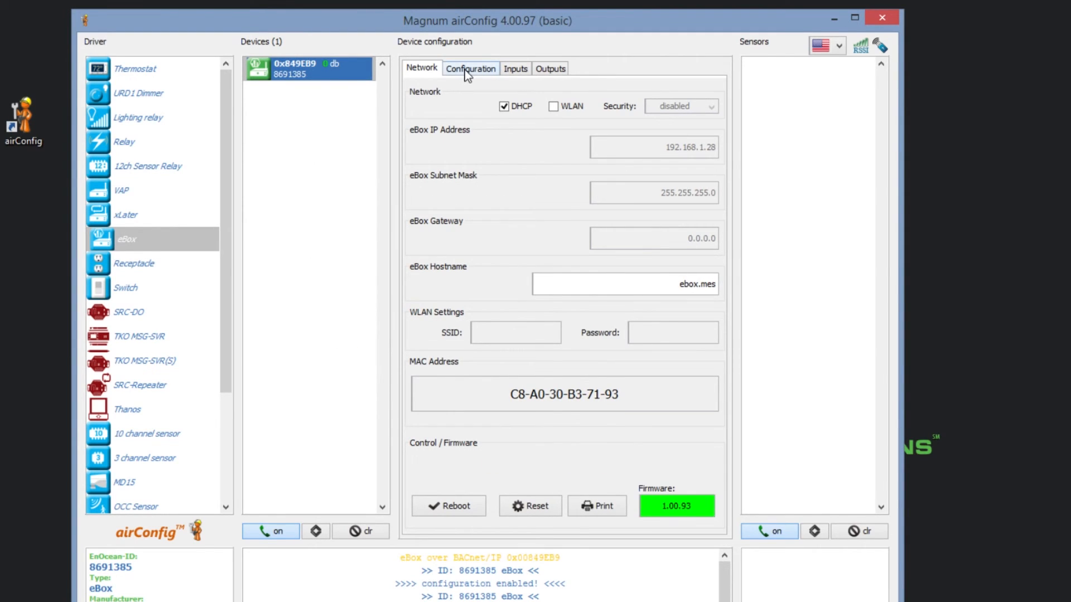